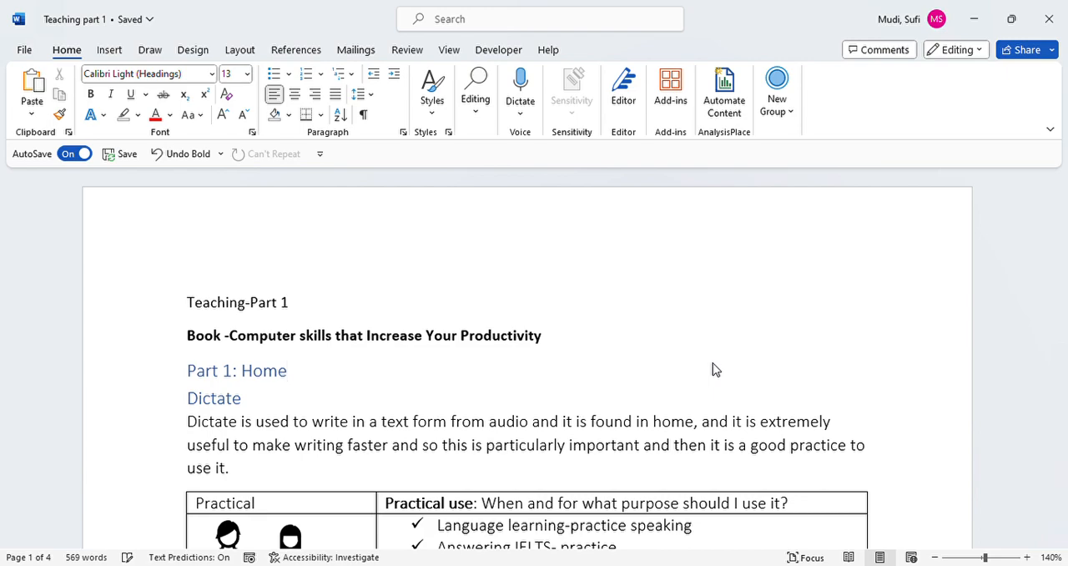
- Select and deselect the Part 1: Home heading, leaving the cursor in the Dictate paragraph
click(288, 371)
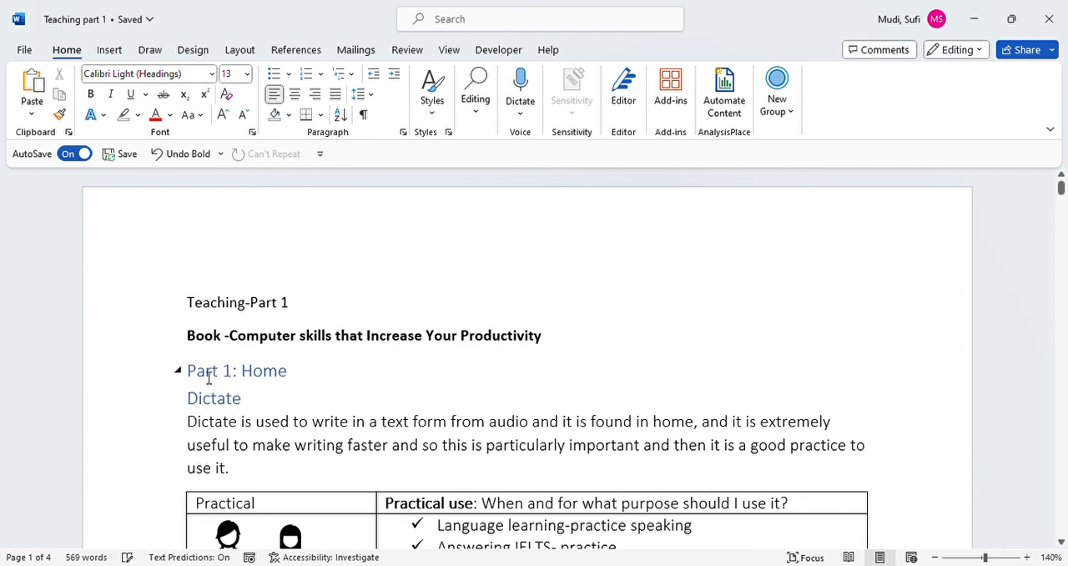
click(287, 371)
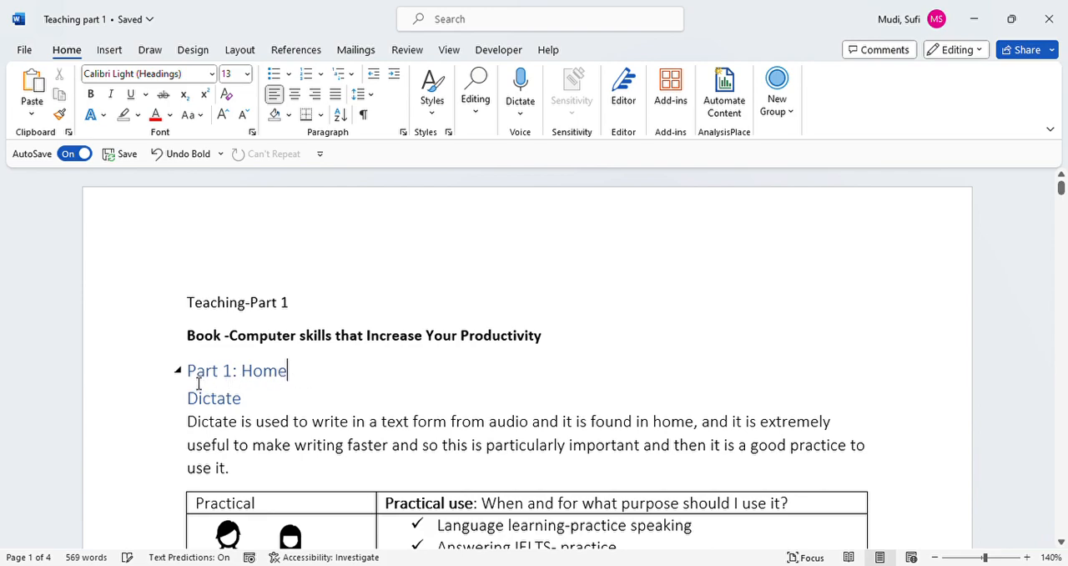
triple_click(237, 371)
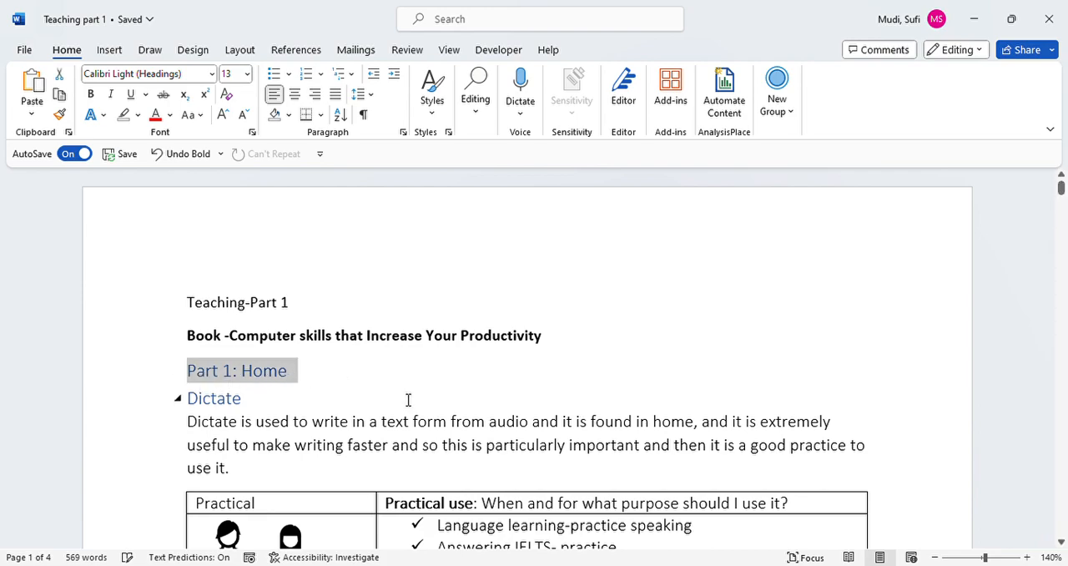
click(233, 429)
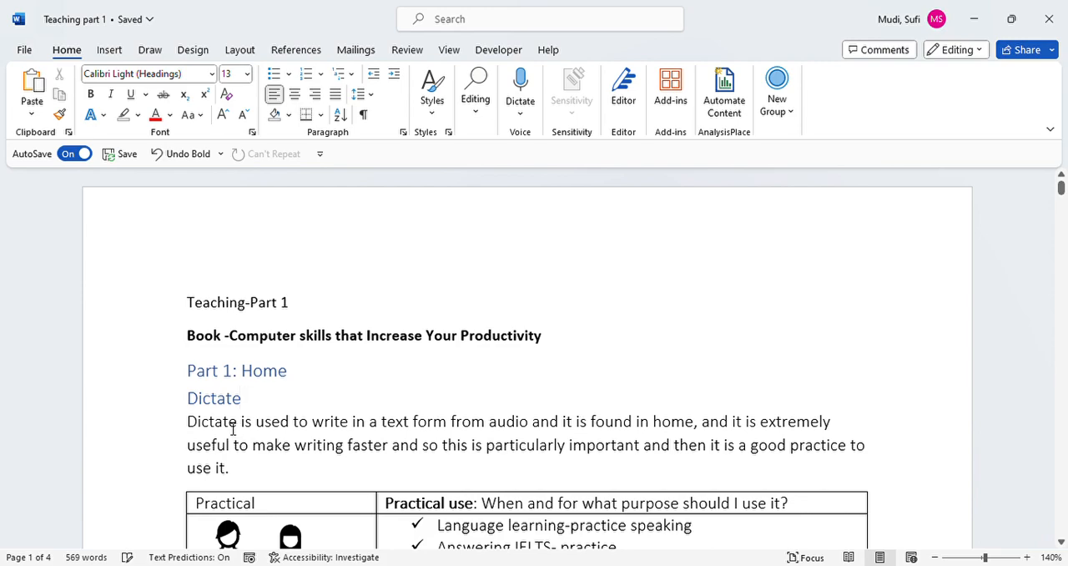
click(240, 397)
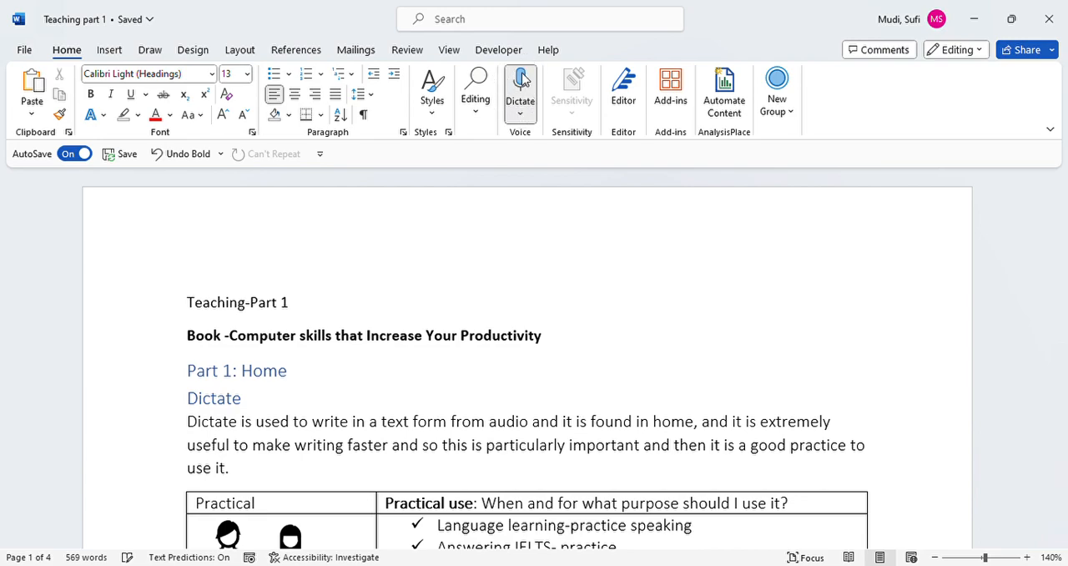
mouse_move(515, 86)
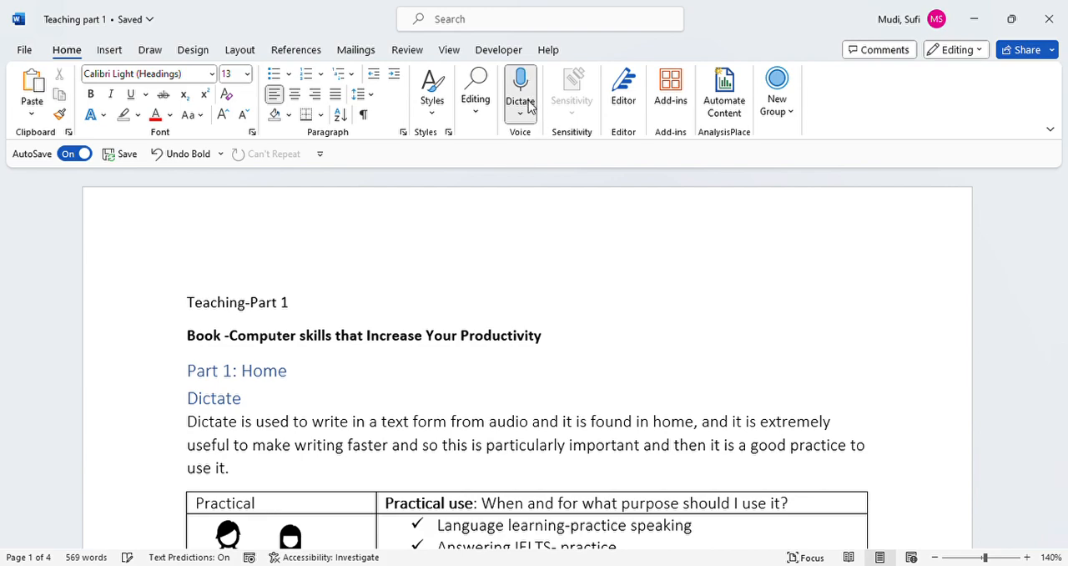
mouse_move(991, 478)
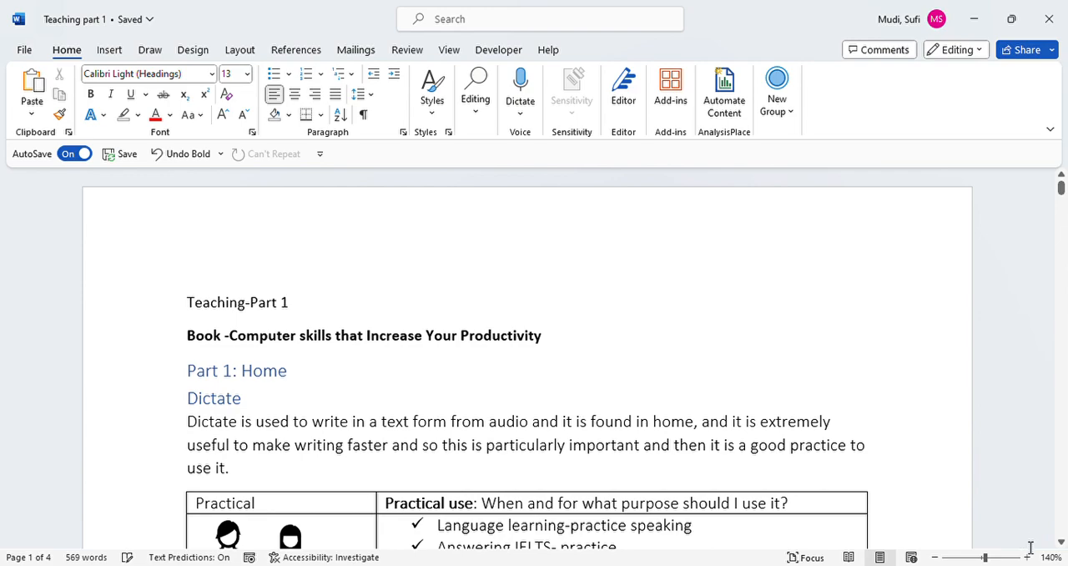
- Scroll past the Practical use table to the IELTS practice questions
scroll(down, 3)
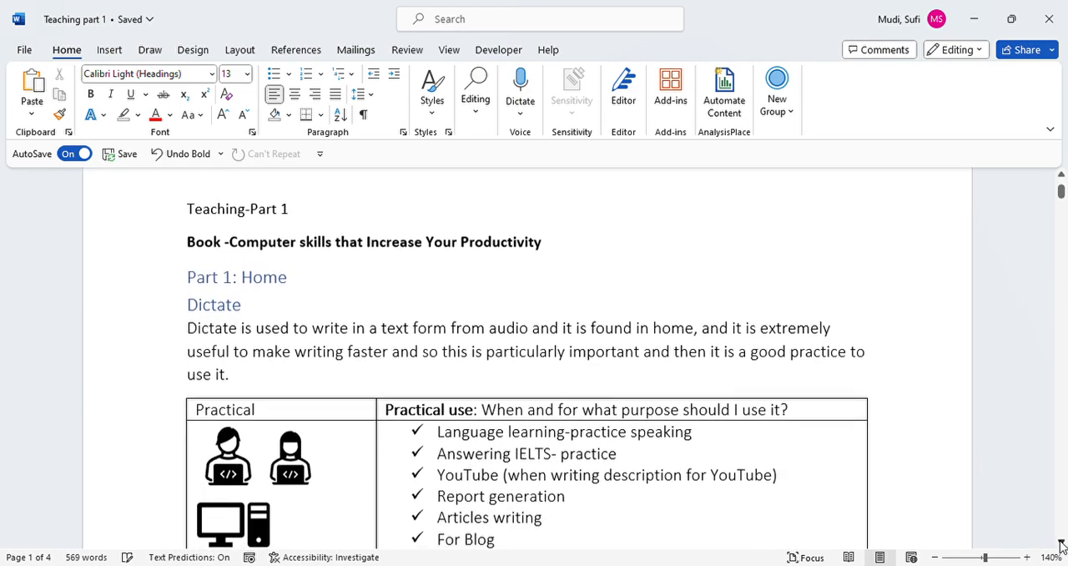
scroll(down, 3)
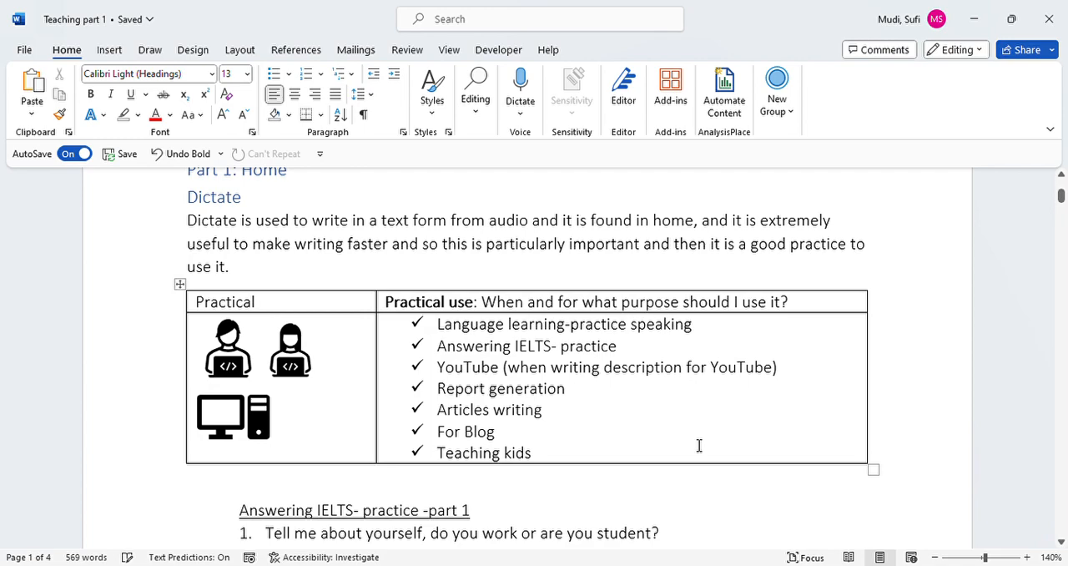
mouse_move(479, 351)
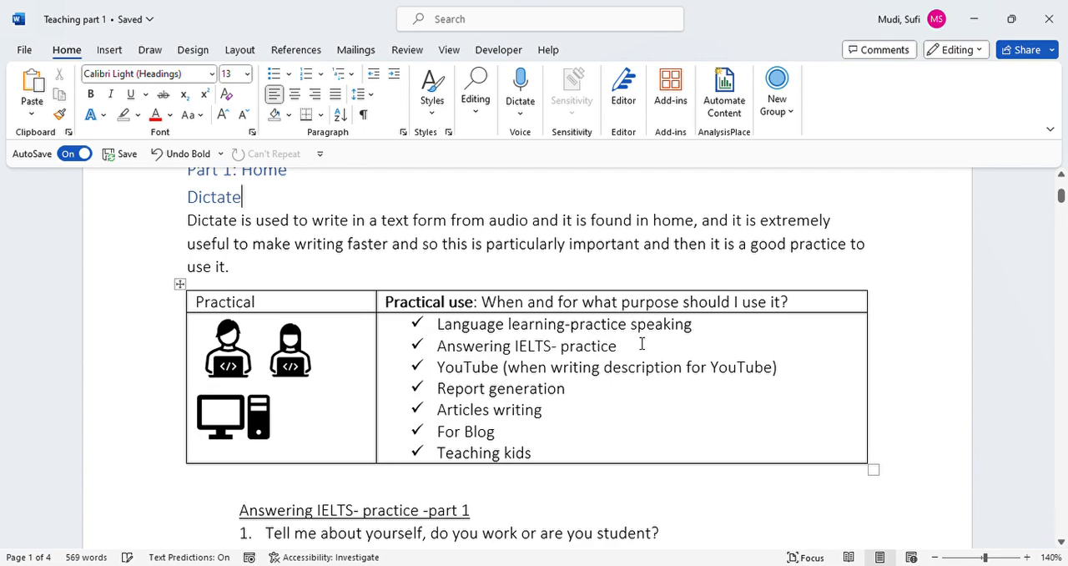
mouse_move(711, 337)
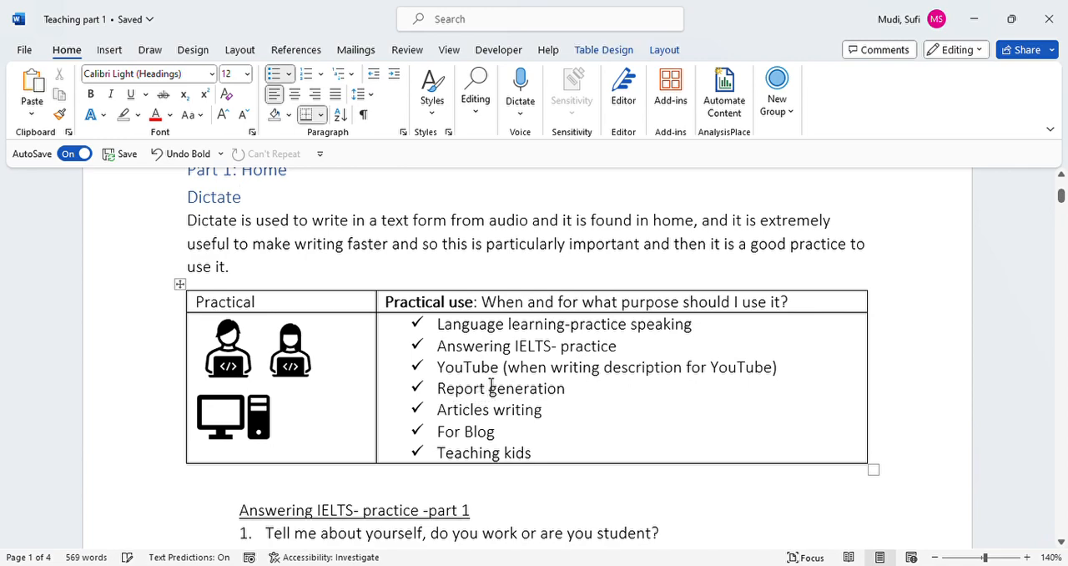
mouse_move(697, 388)
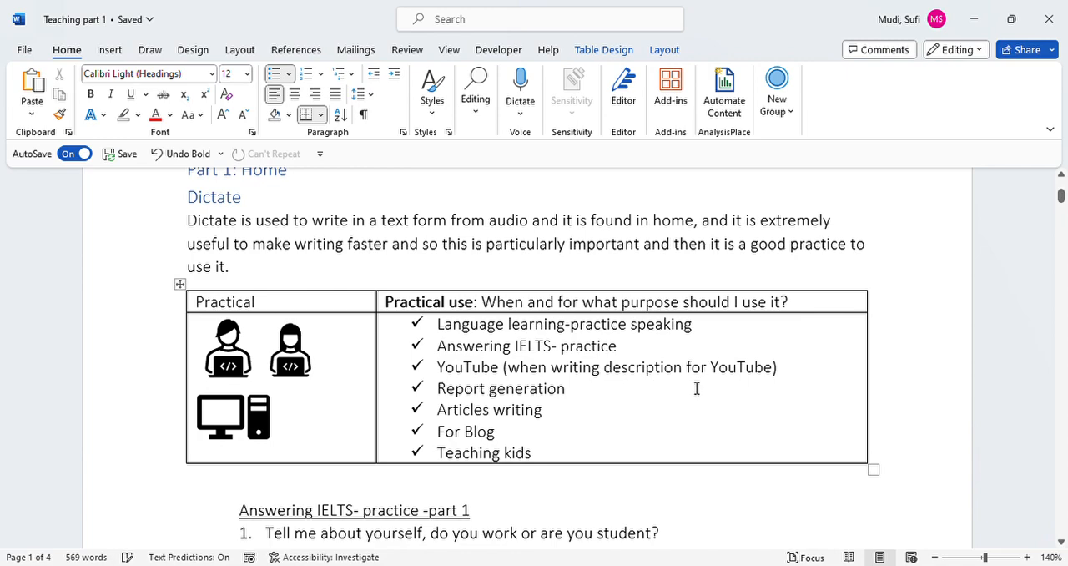
mouse_move(447, 410)
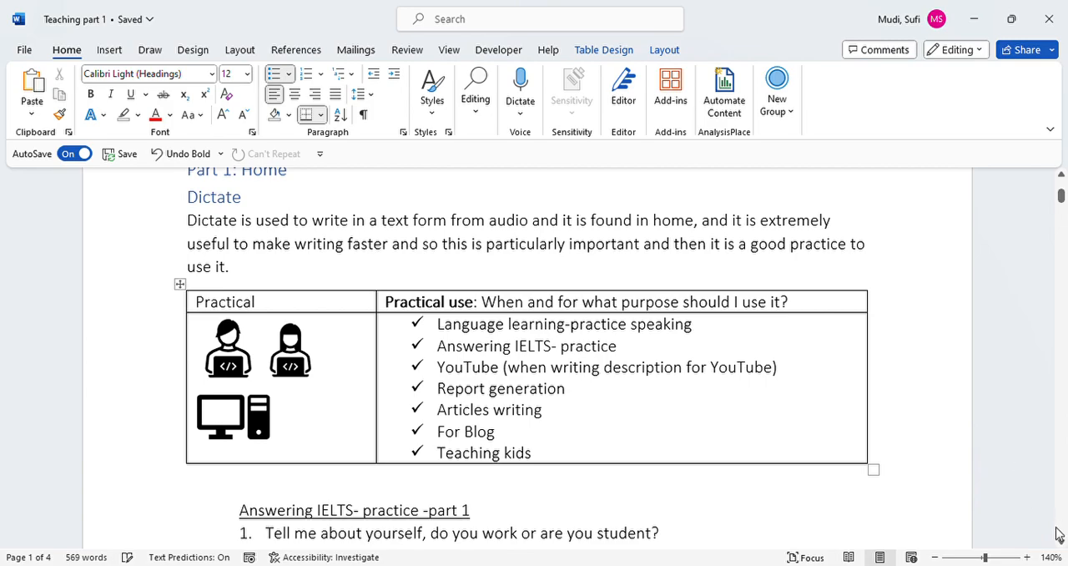
scroll(down, 3)
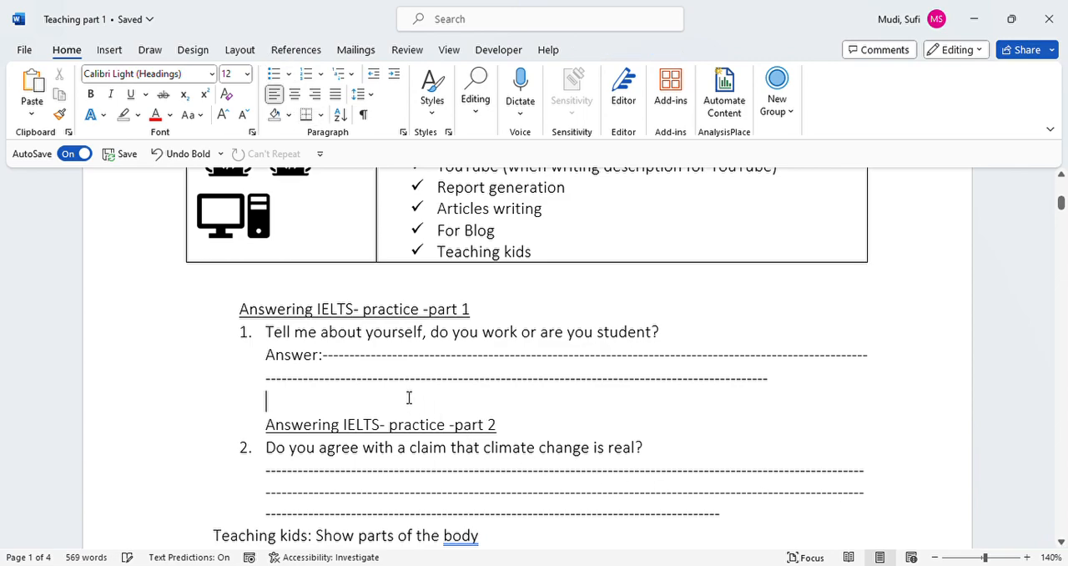
mouse_move(329, 342)
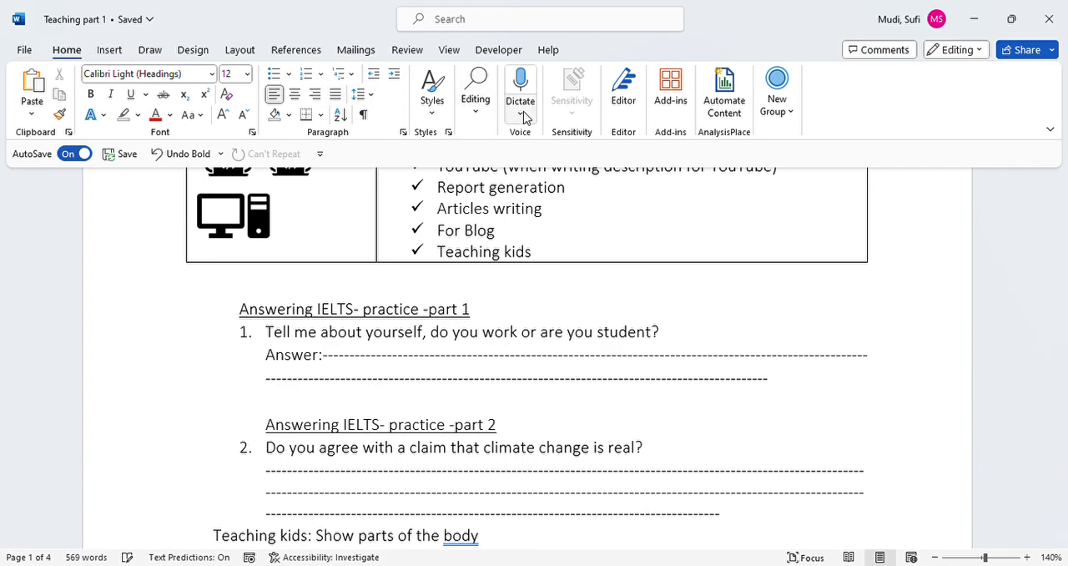
mouse_move(547, 142)
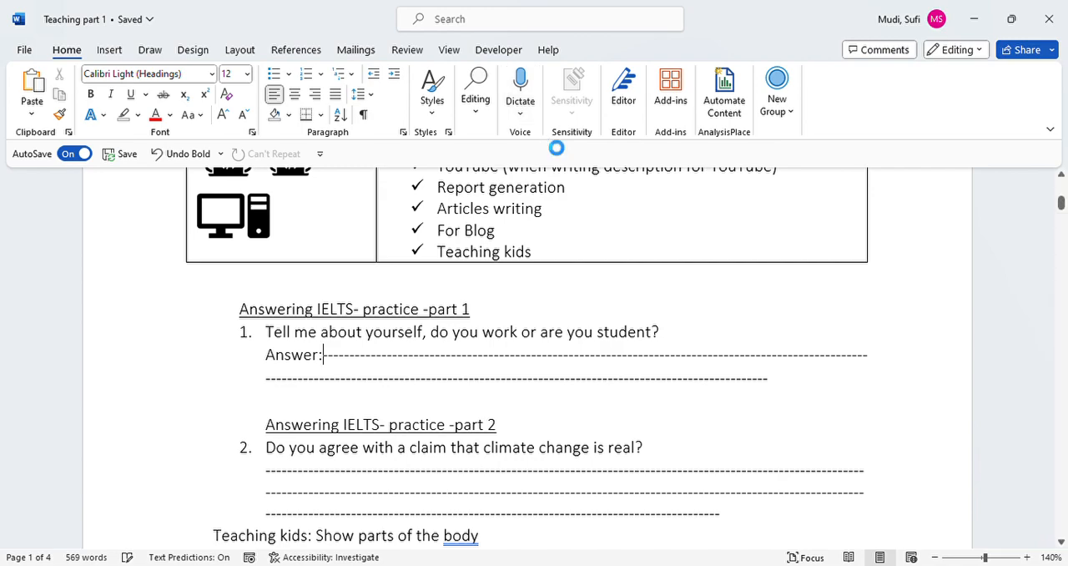
- Dictate question 1's answer after 'Answer:', ending 'start writing what i have already'
click(520, 88)
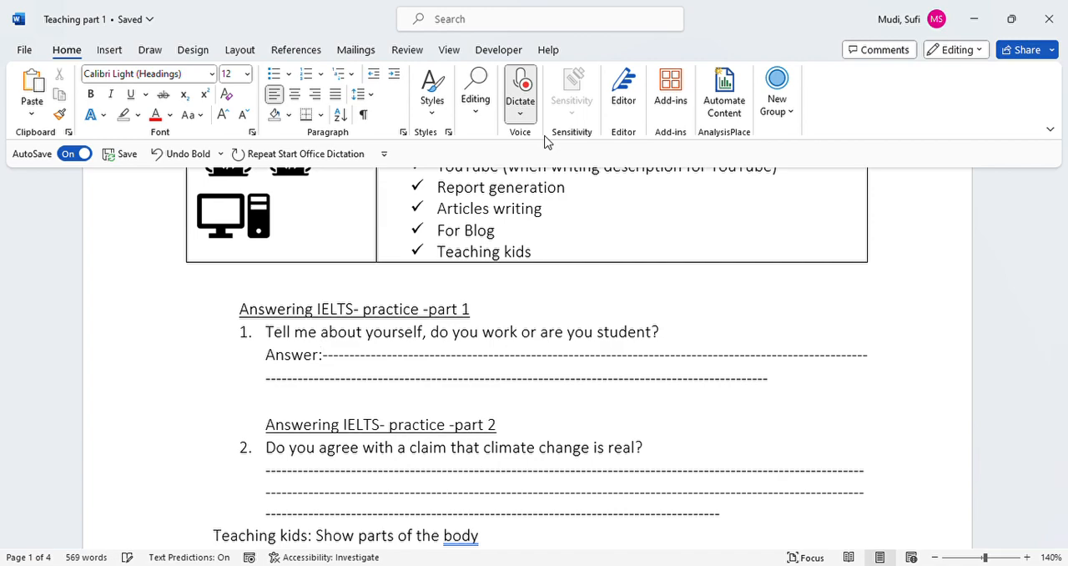
mouse_move(833, 75)
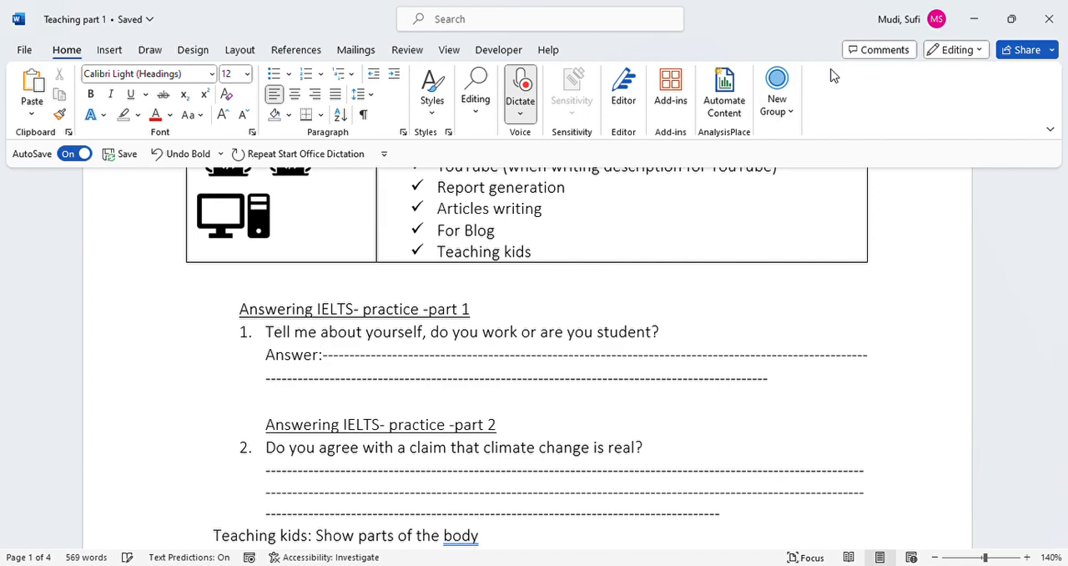
mouse_move(922, 211)
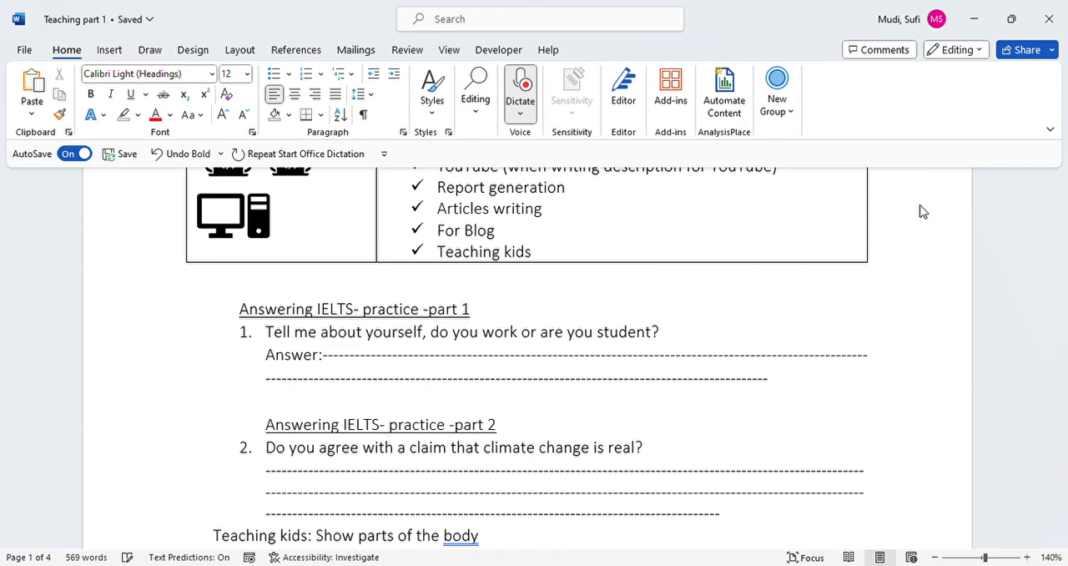
click(321, 355)
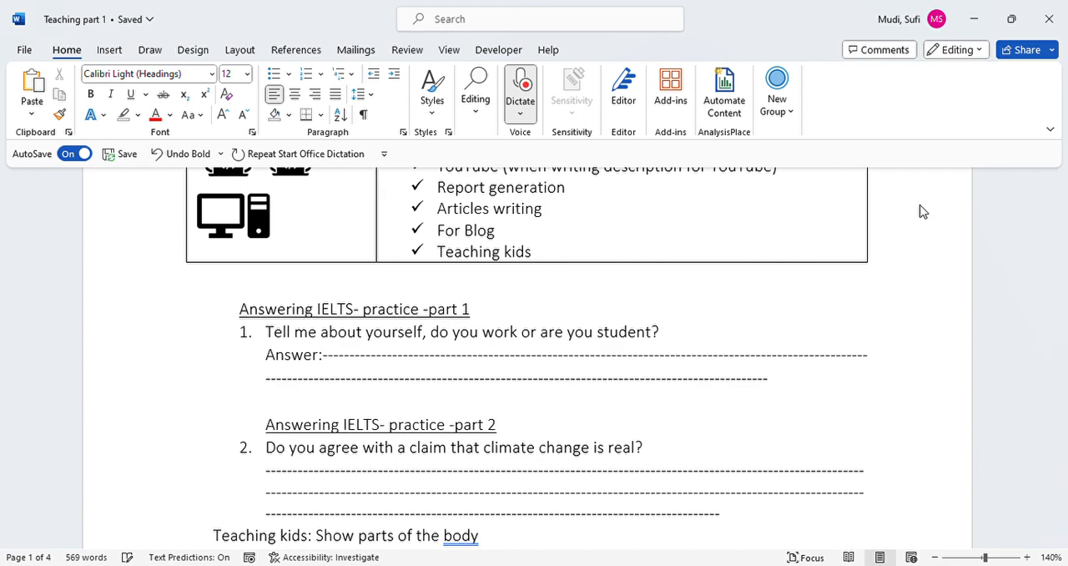
text(exit then it will start)
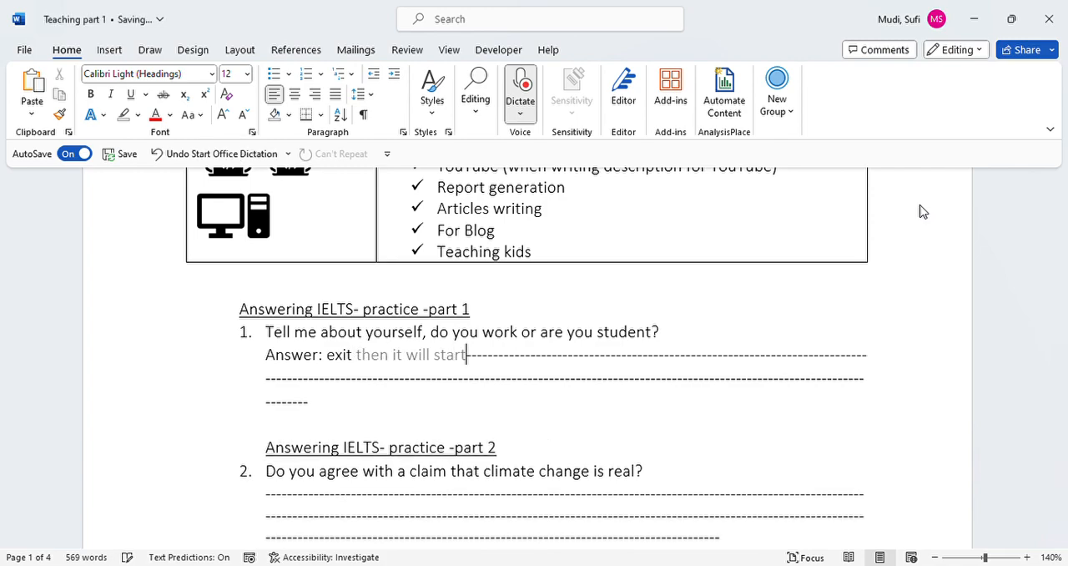
text(so the question says tell me about yourself do you work or are we)
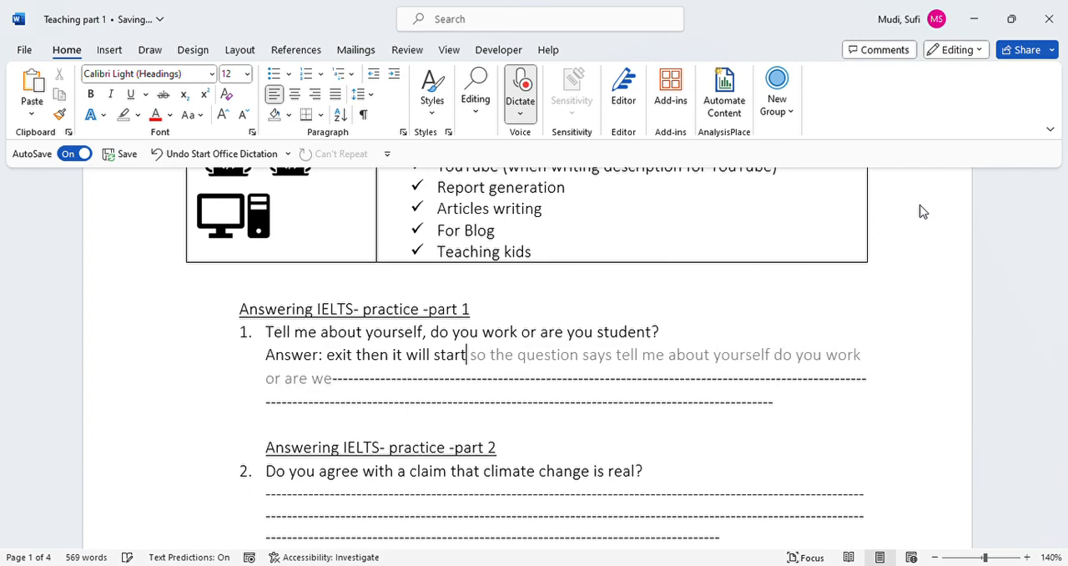
text(student so I will start to)
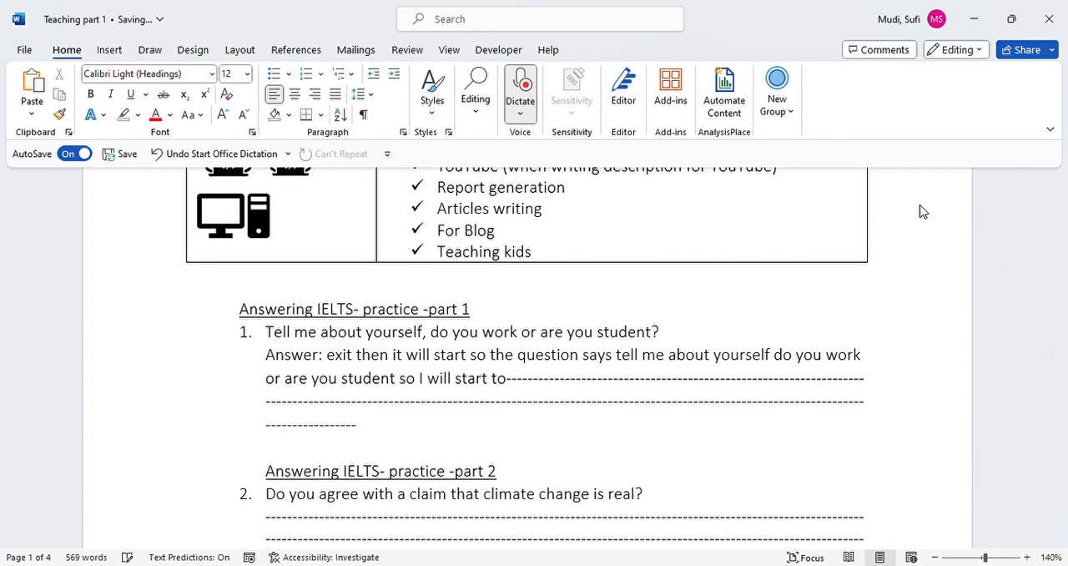
text(see the)
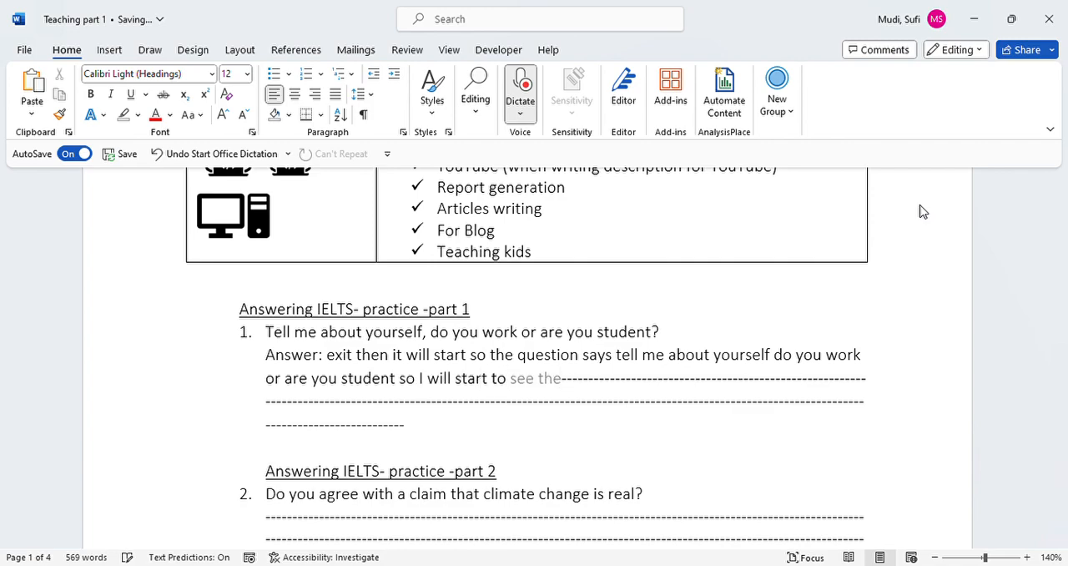
text(she's addicted the answer in the)
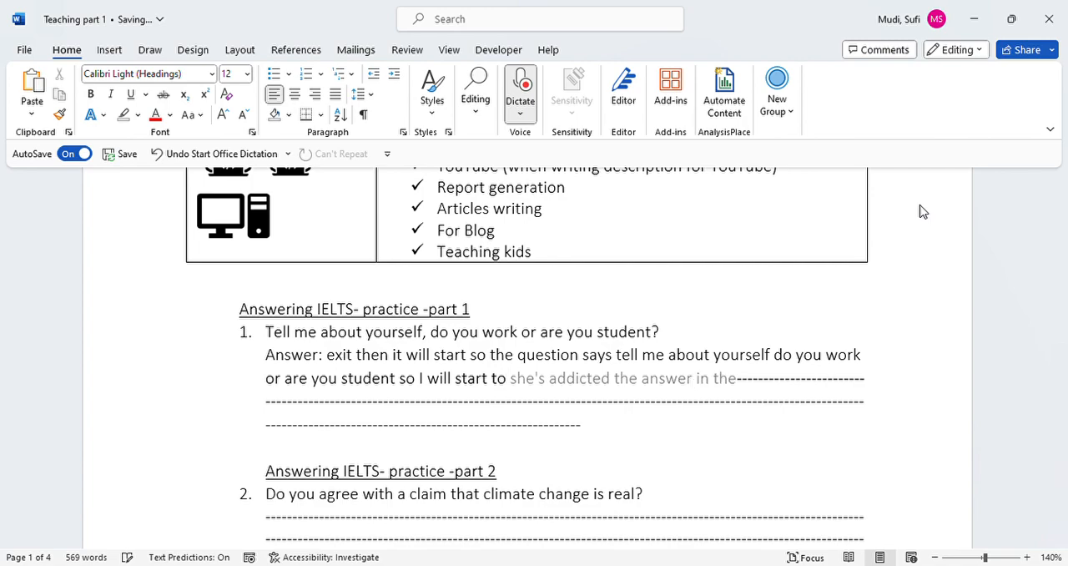
text(see the answer dictate actually I'm actually)
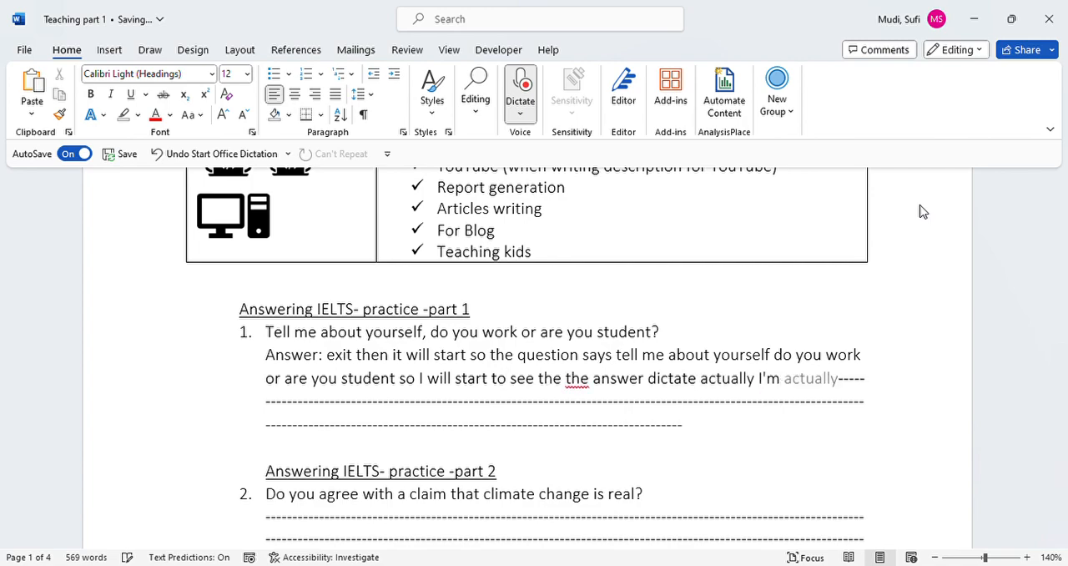
text(i'm)
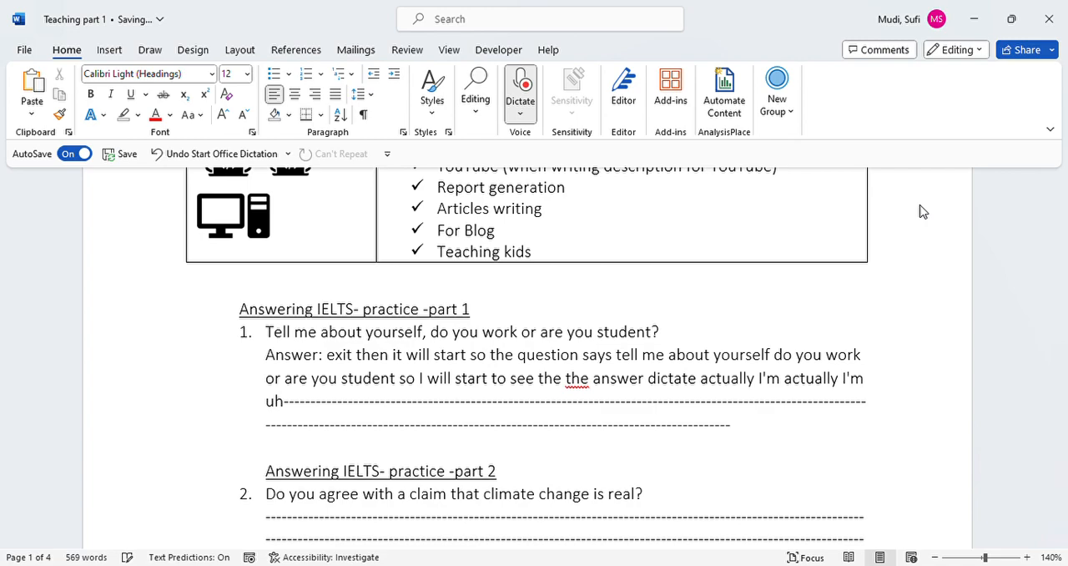
text(but)
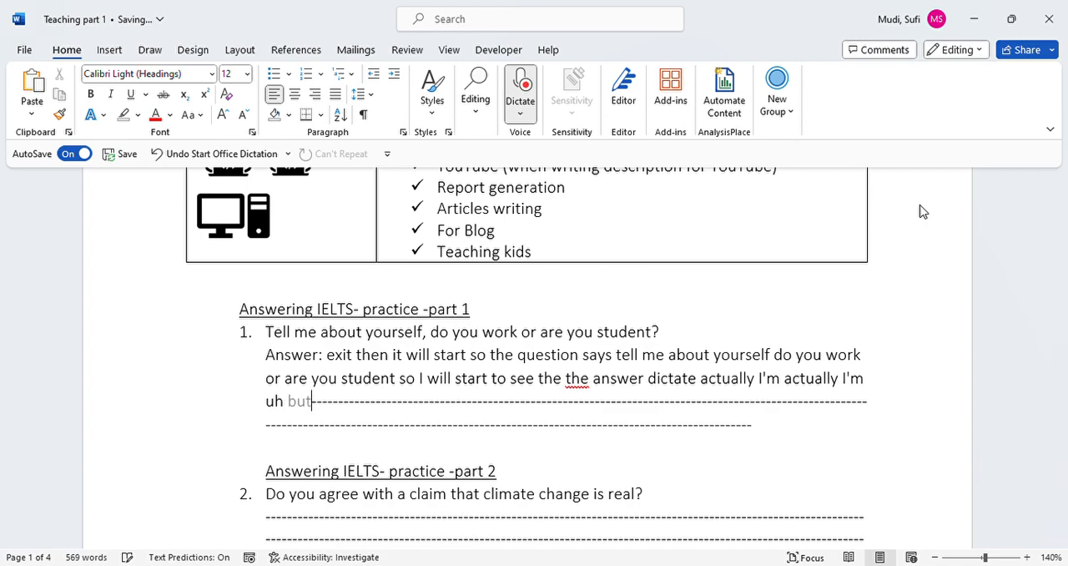
text(access writing what)
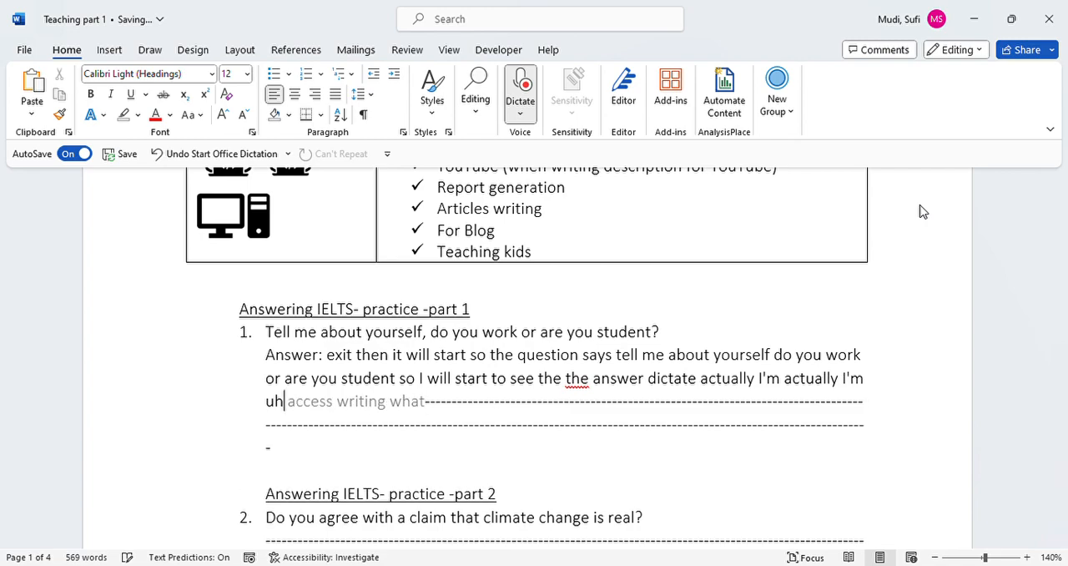
text(start writing what i have already)
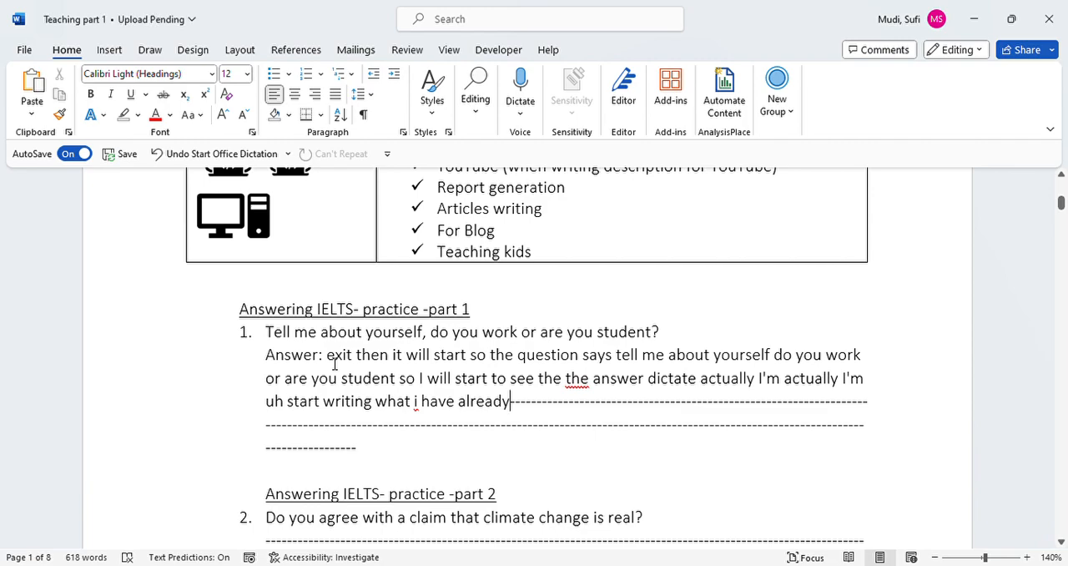
- Select then deselect the part 1 answer, and place the cursor after question 2's dashes
drag(327, 353, 507, 401)
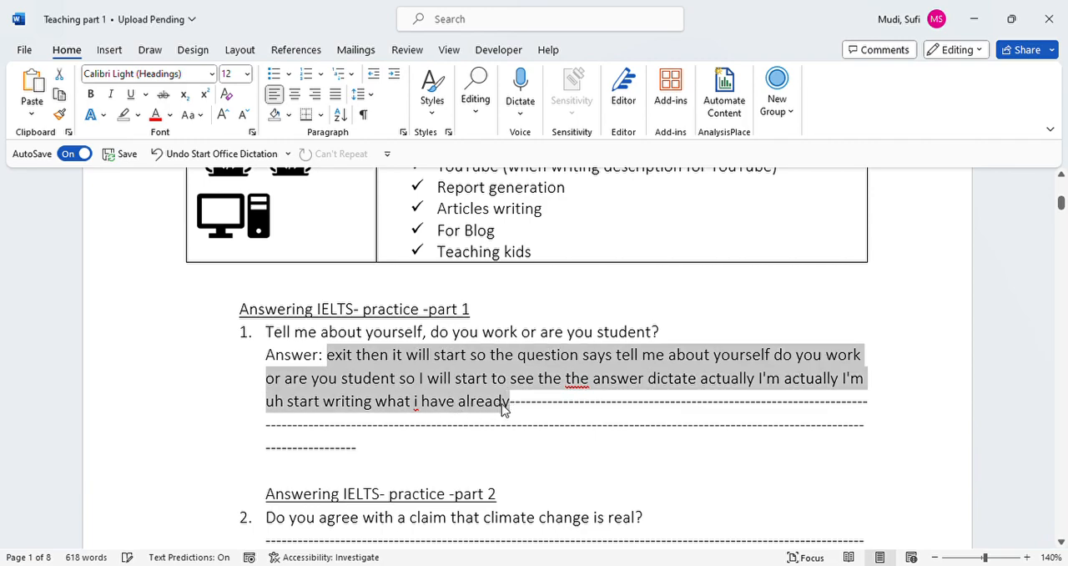
mouse_move(396, 465)
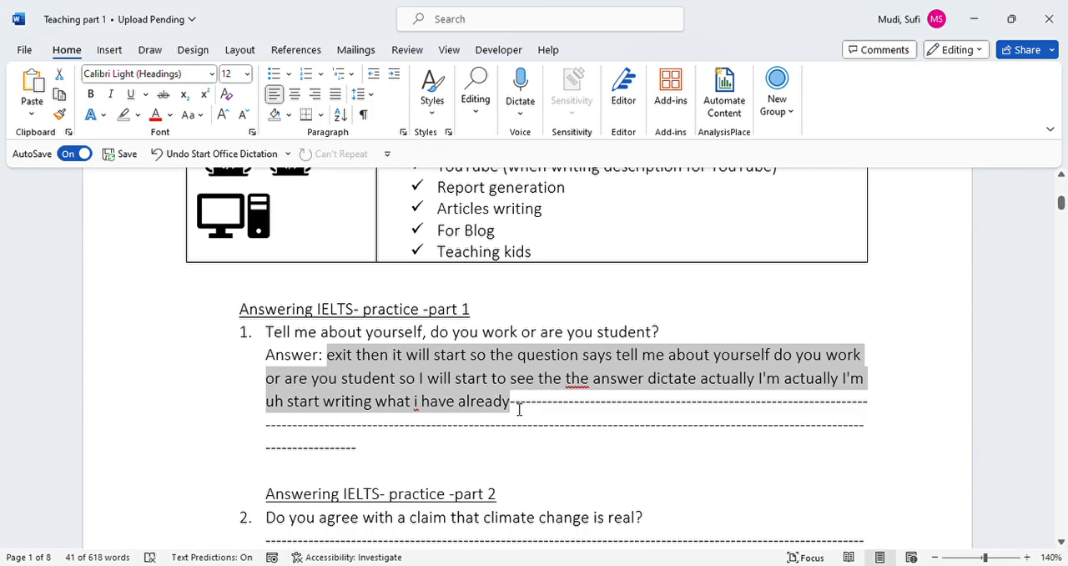
click(866, 457)
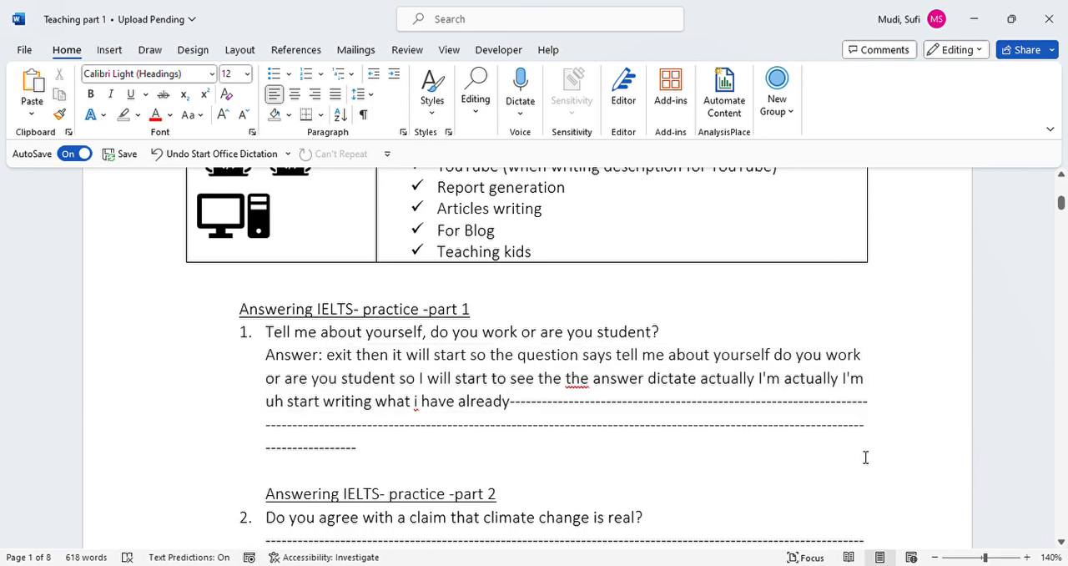
scroll(down, 3)
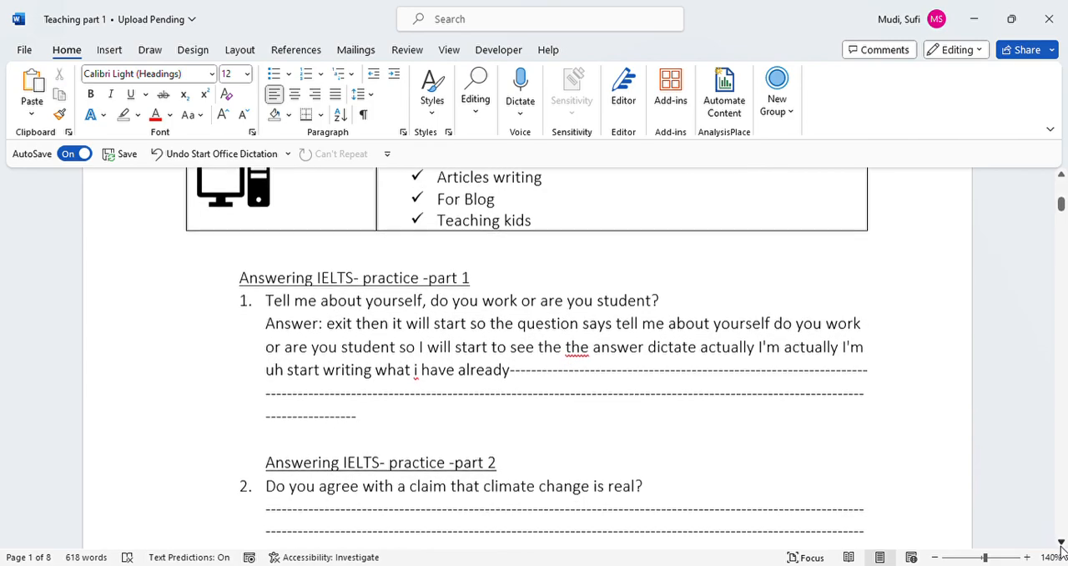
scroll(down, 3)
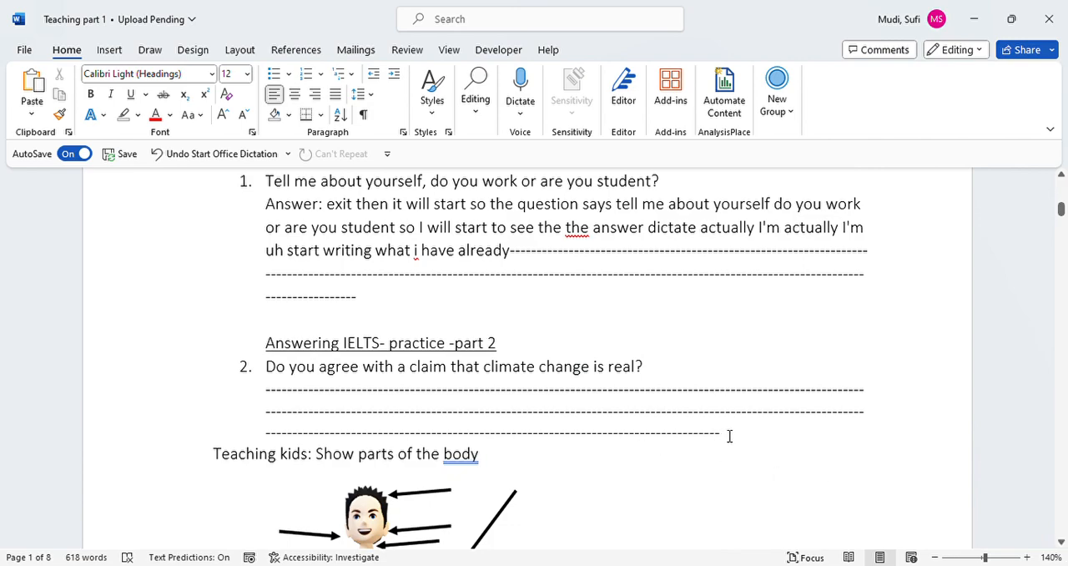
click(719, 435)
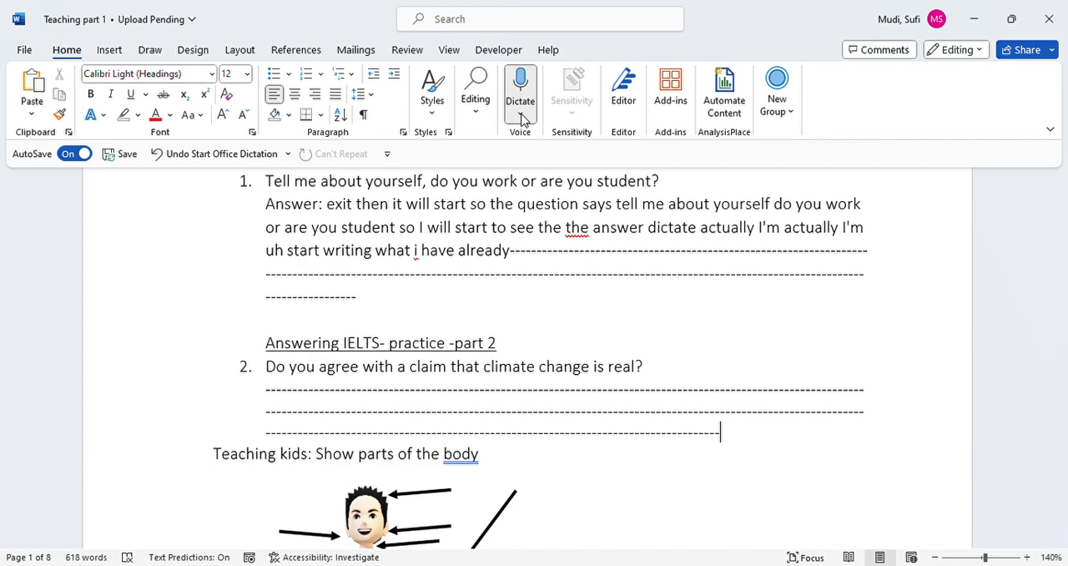
click(520, 88)
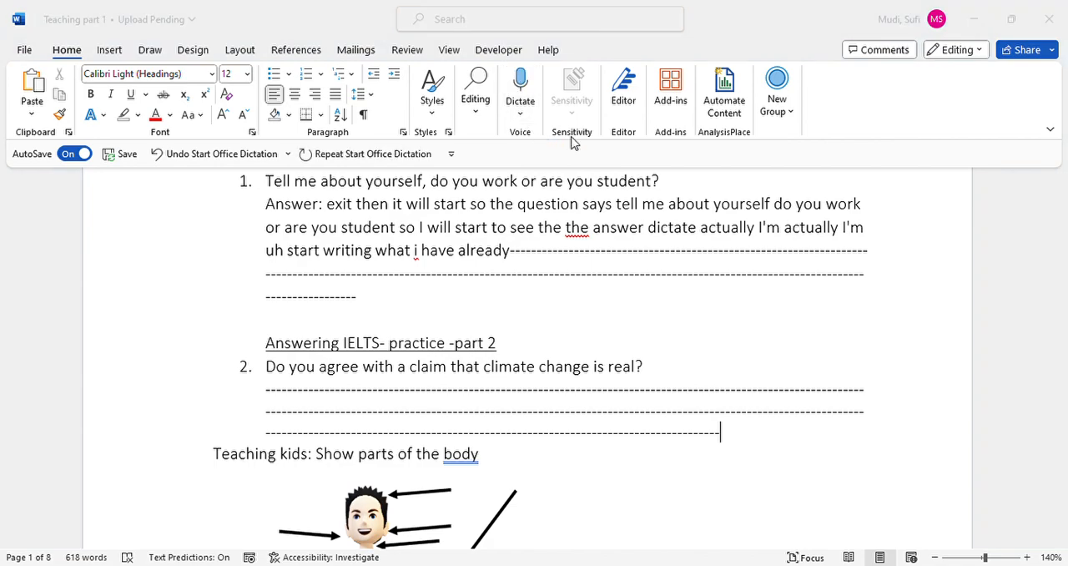
mouse_move(645, 332)
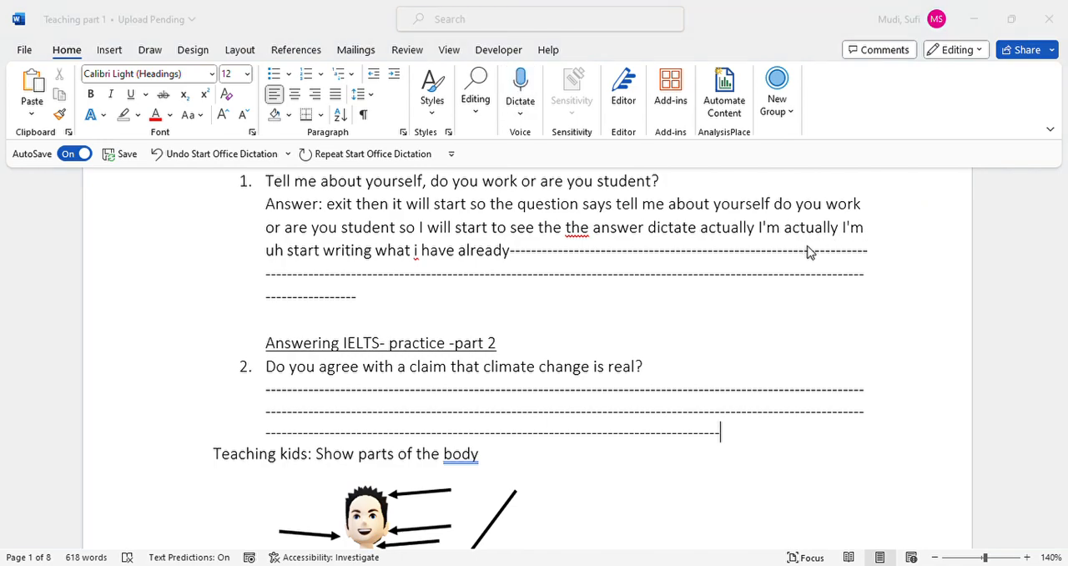
mouse_move(653, 319)
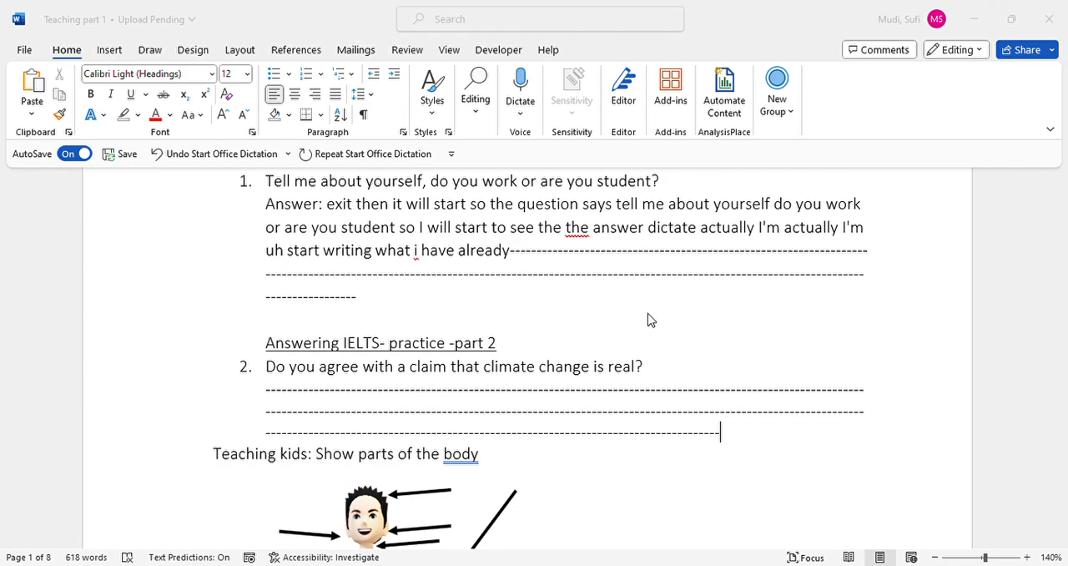
mouse_move(683, 227)
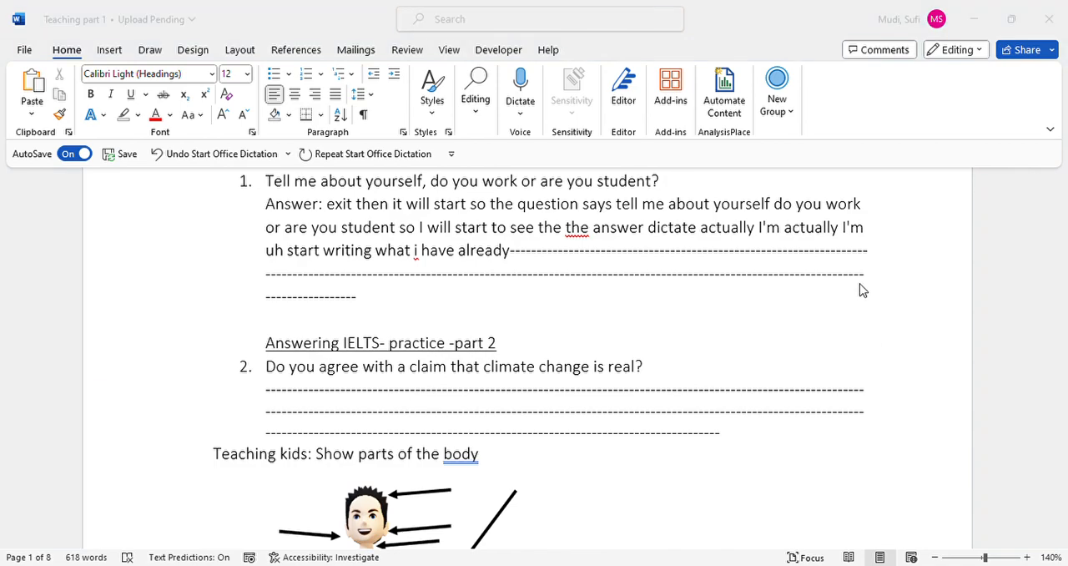
mouse_move(858, 301)
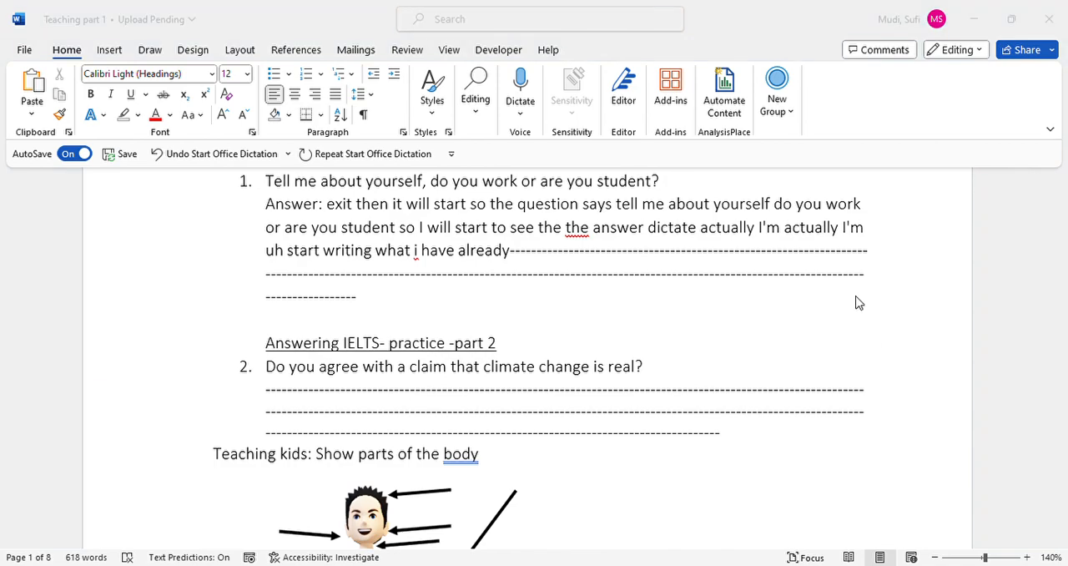
mouse_move(964, 375)
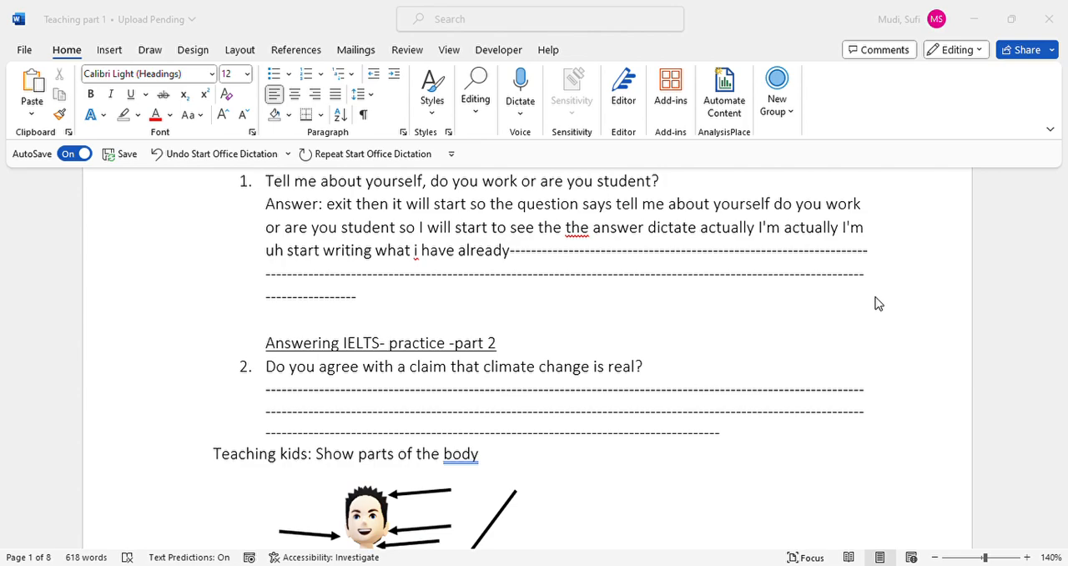
mouse_move(948, 374)
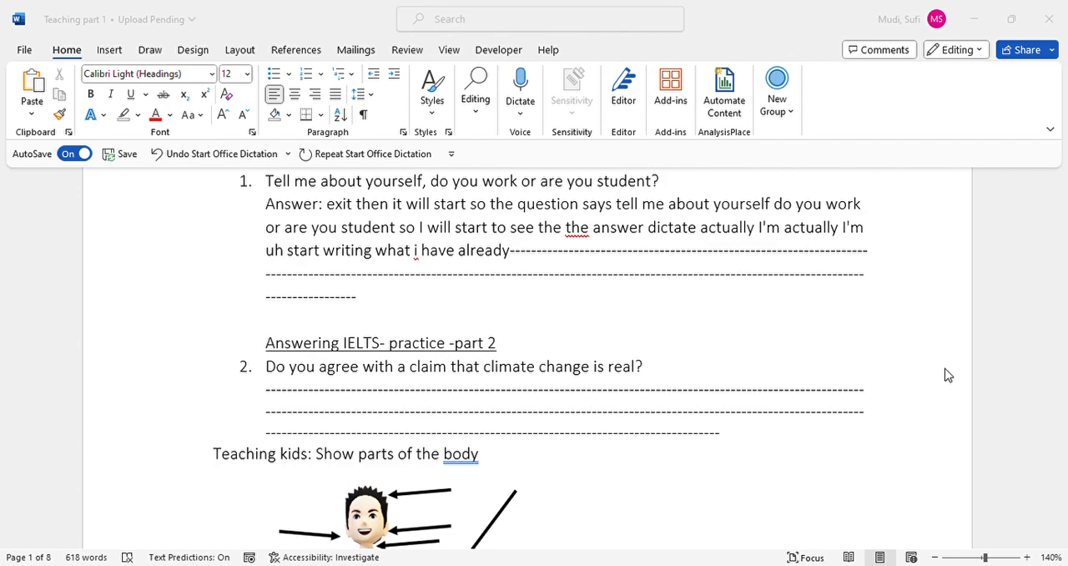
mouse_move(680, 360)
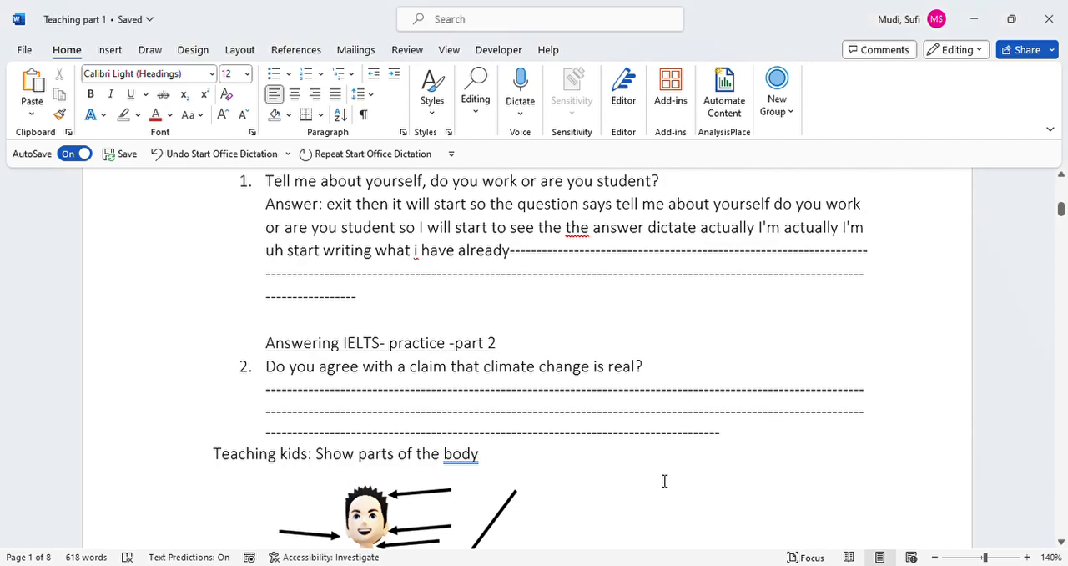
- Dictate the climate change answer's opening about real phenomena and torrential rains worldwide
click(719, 432)
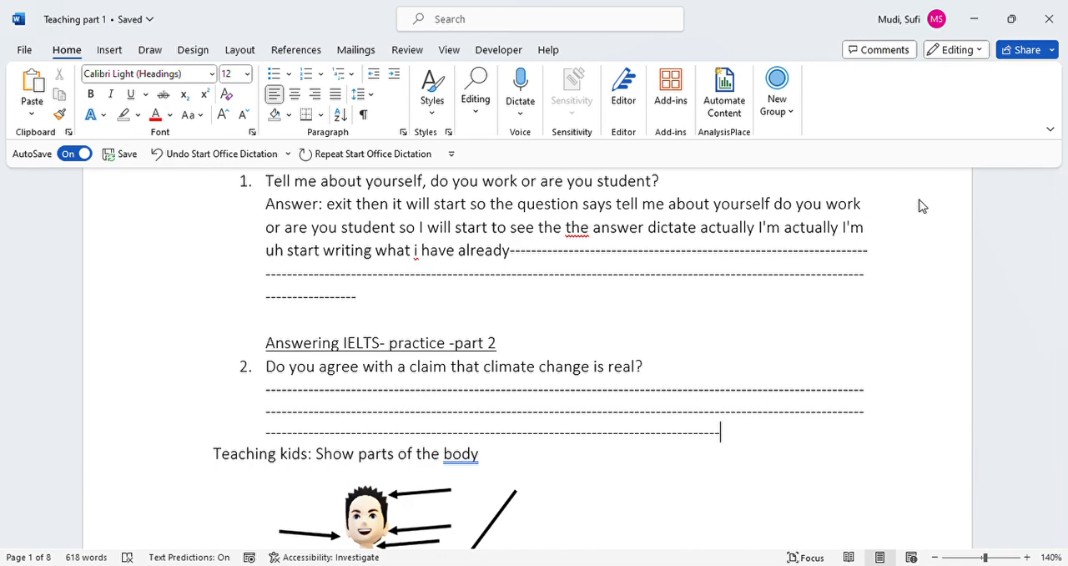
click(520, 84)
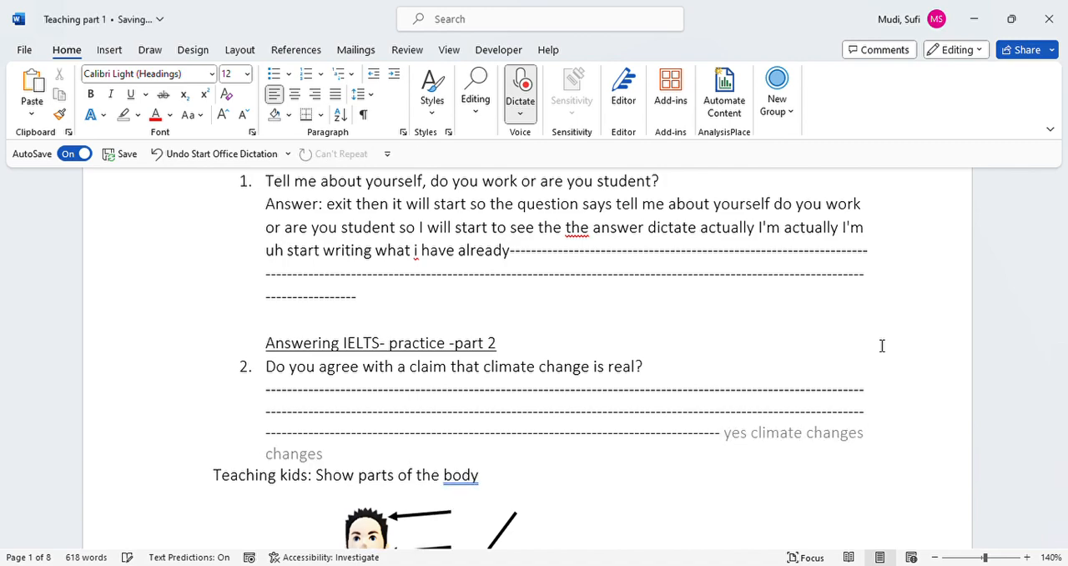
text(are real phenomena we're actually observing this days all over the world)
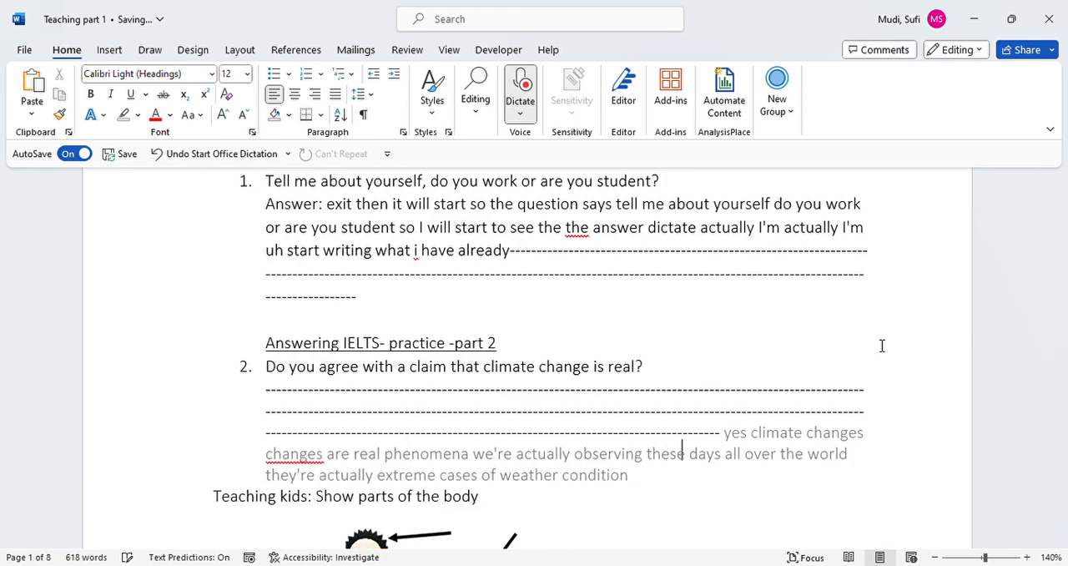
text(like very scorching heat is)
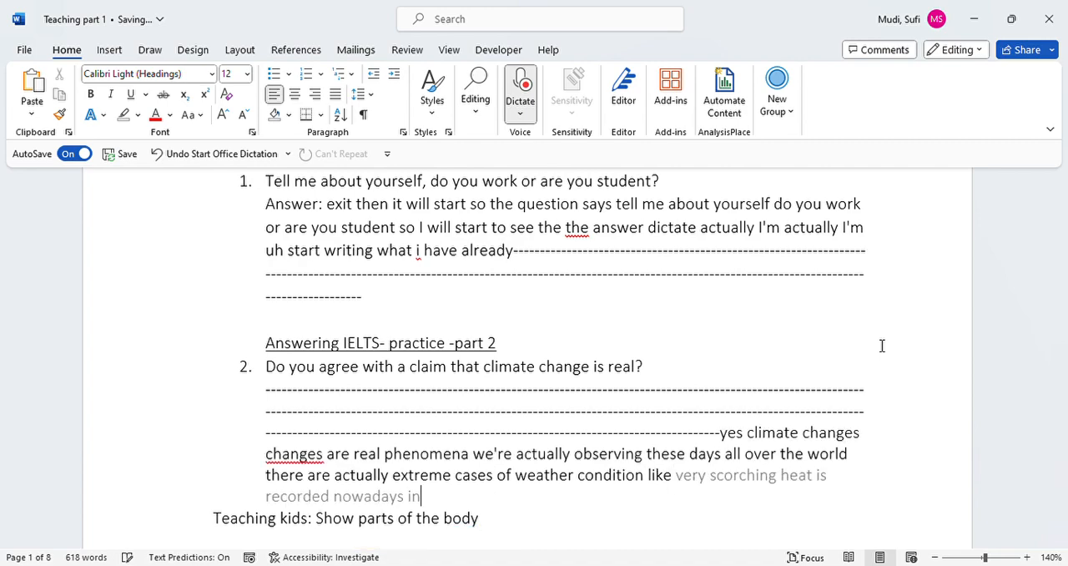
text(all over the world)
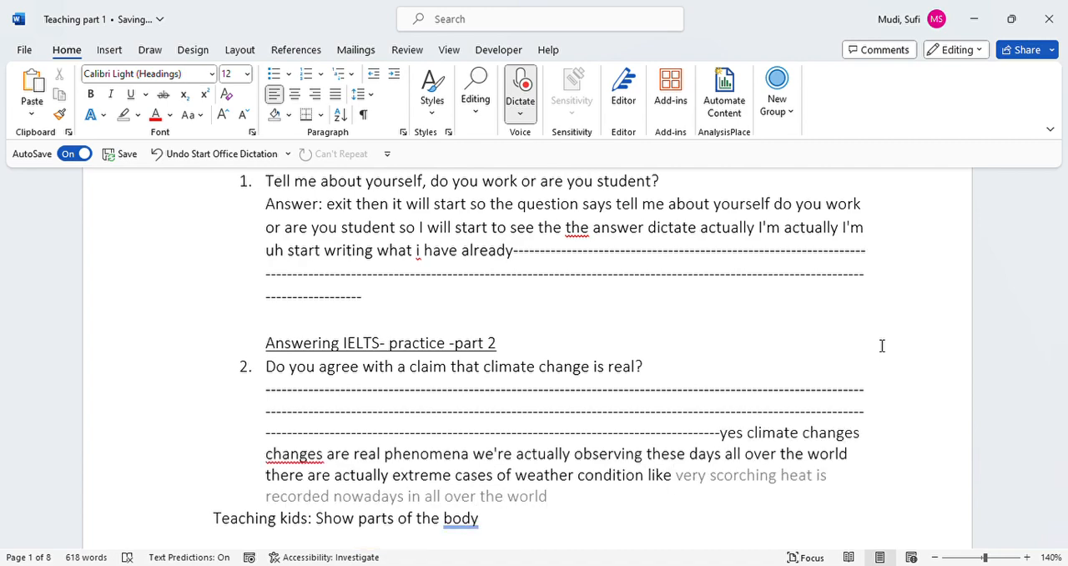
text(in some places very very critical to the)
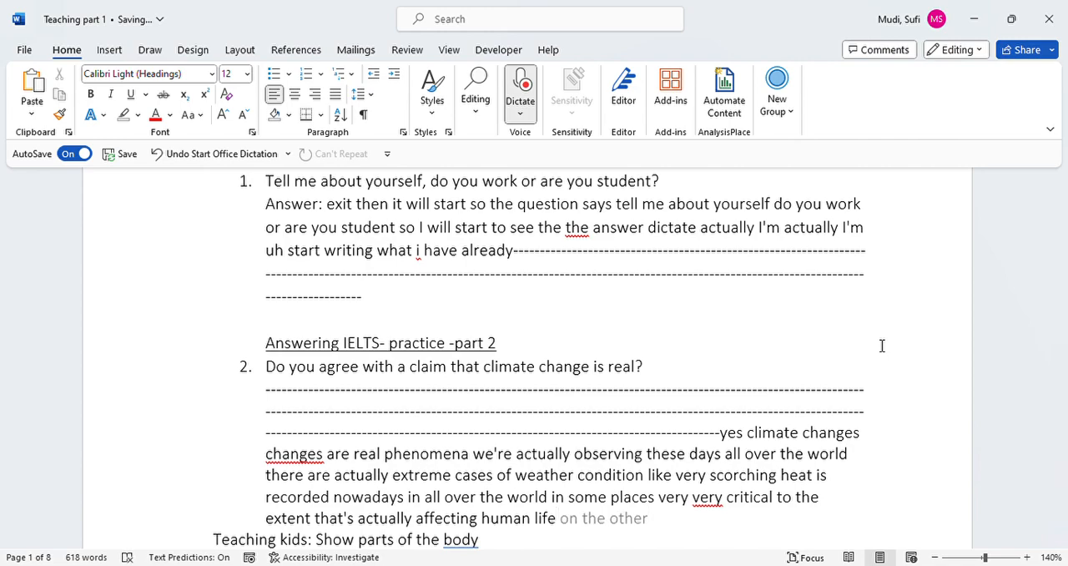
text(side actually a)
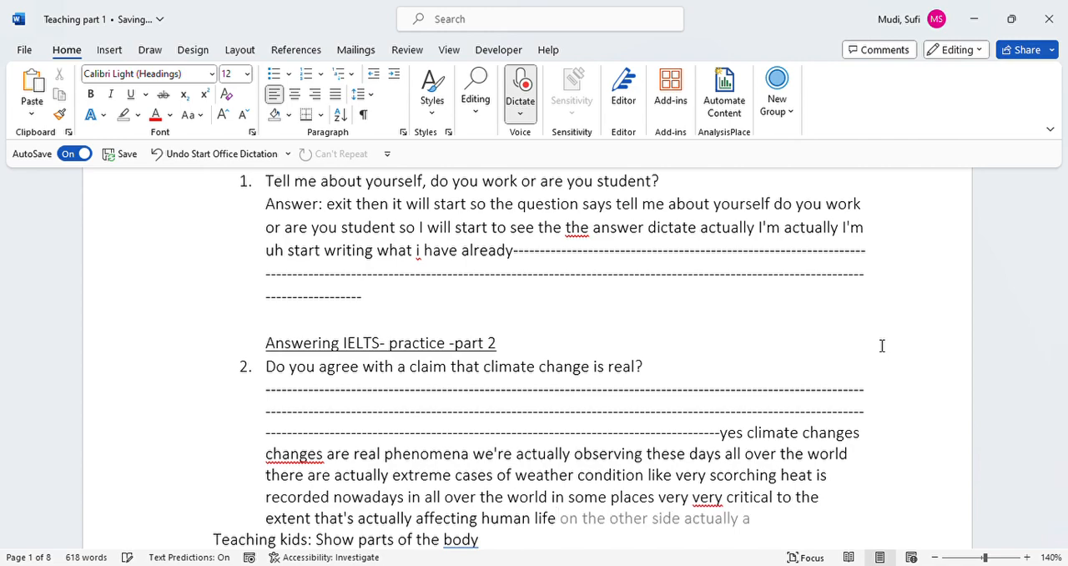
text(AM)
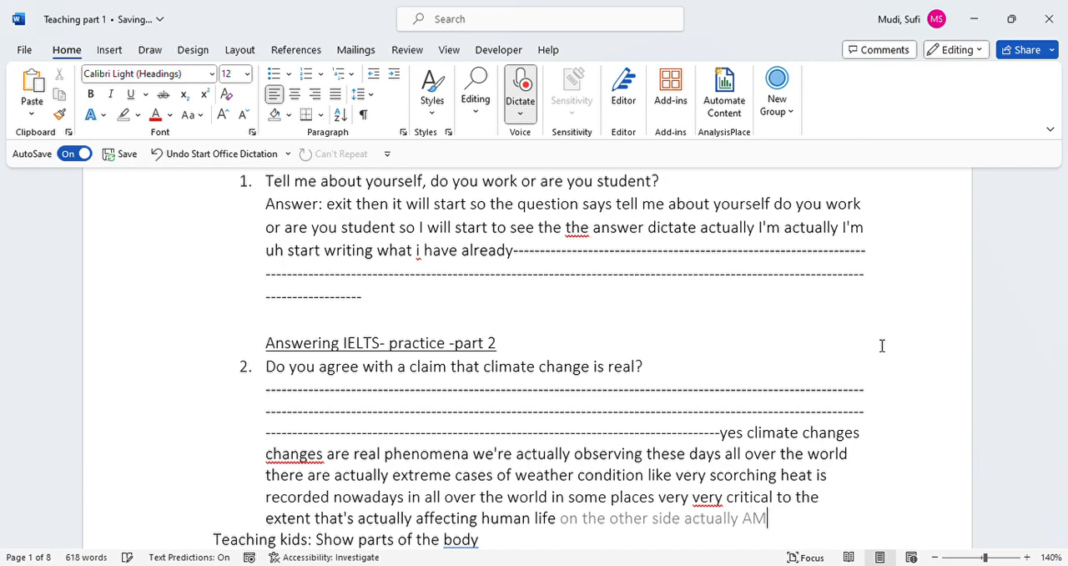
text(um that is a)
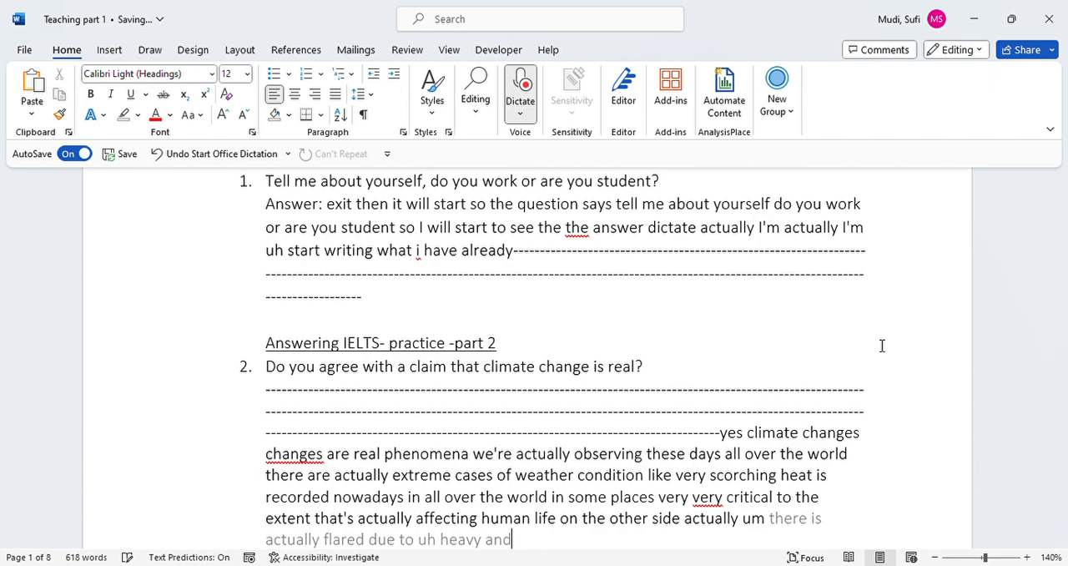
text(torrential rains)
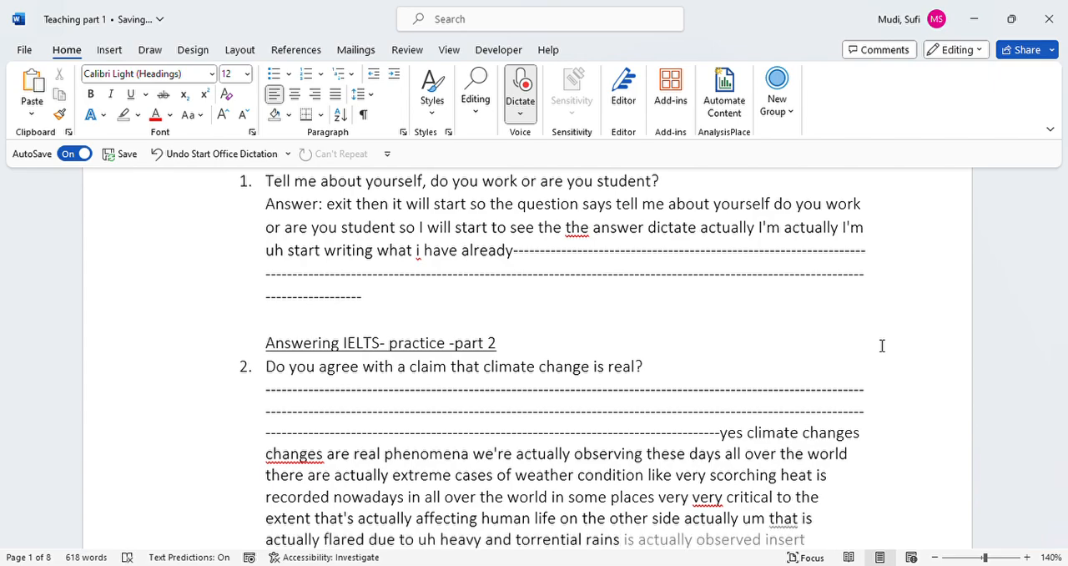
- Dictate the rest, ending 'I can say and agree that climate change is a real phenomenon.'
scroll(down, 3)
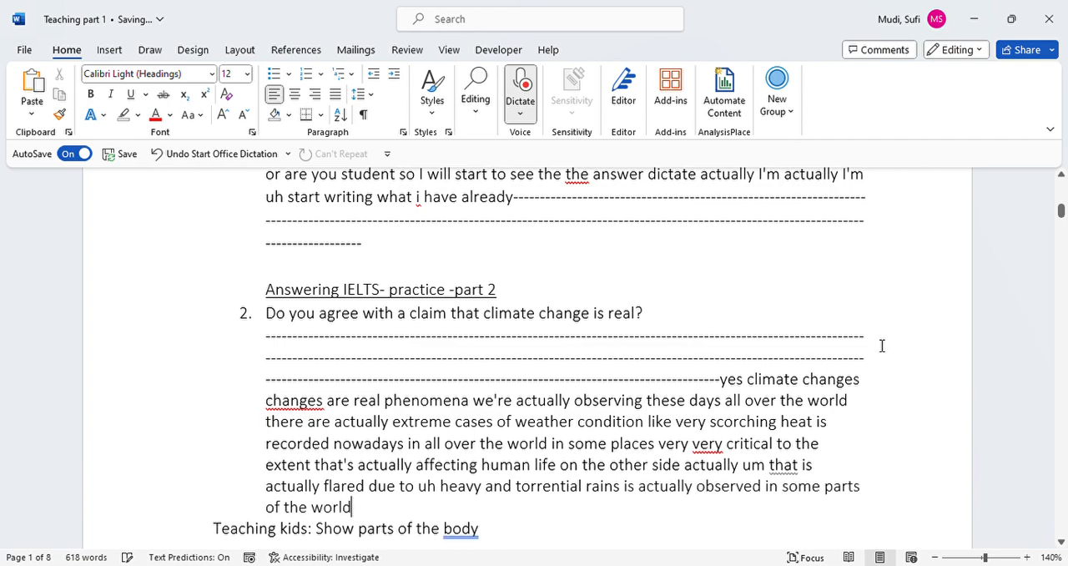
text(uh on other areas)
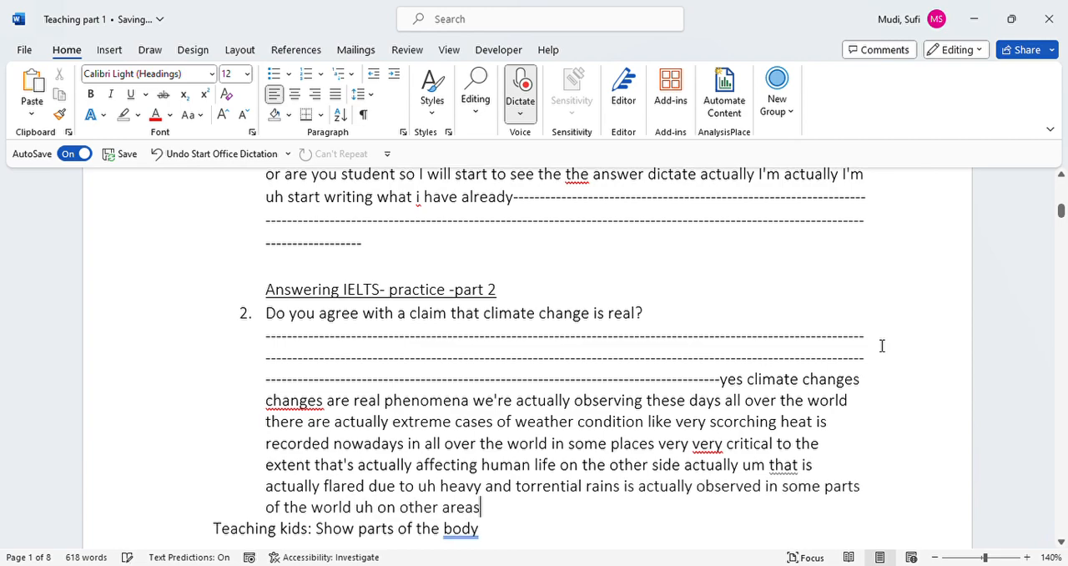
text(in other areas we can actually see expansion of the)
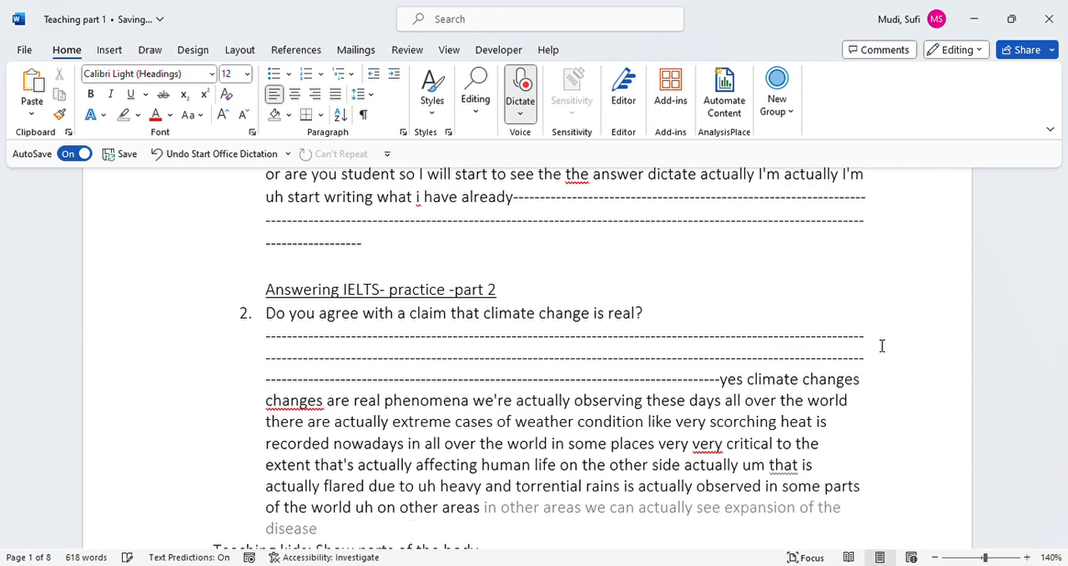
text(all over the)
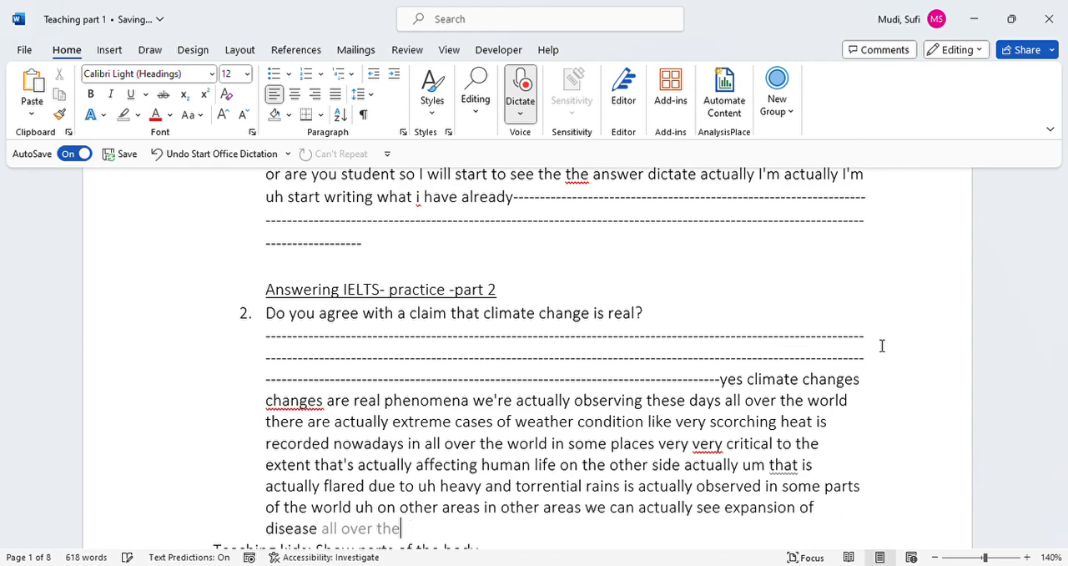
text(country due to climate change so)
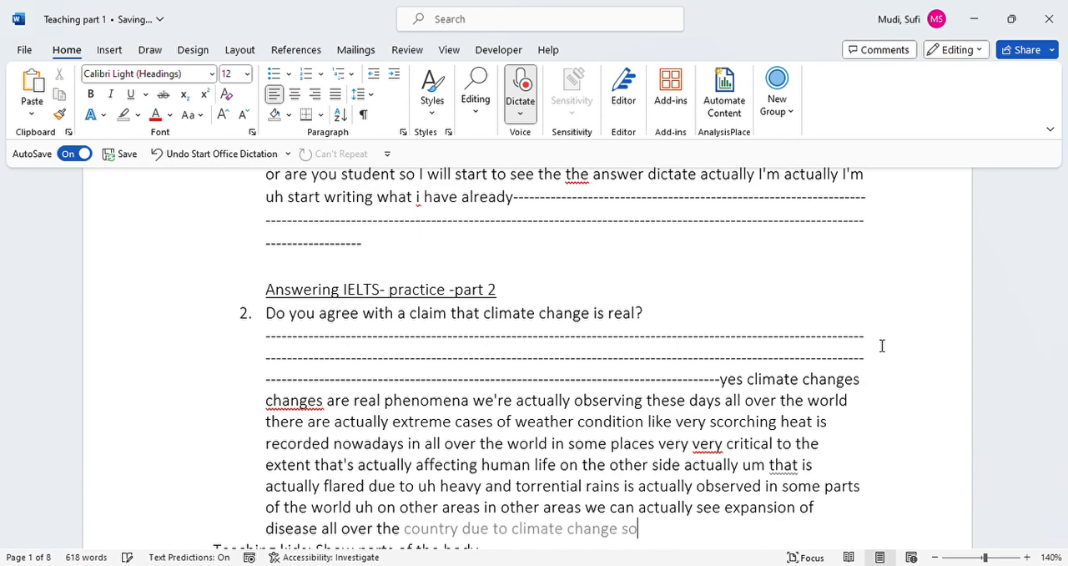
text(given those um facts)
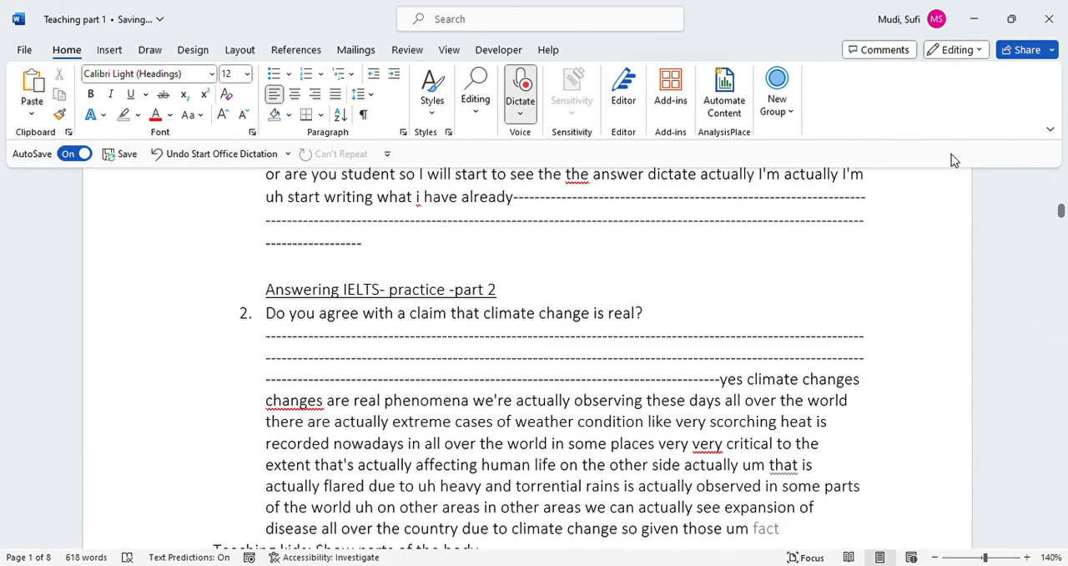
mouse_move(924, 205)
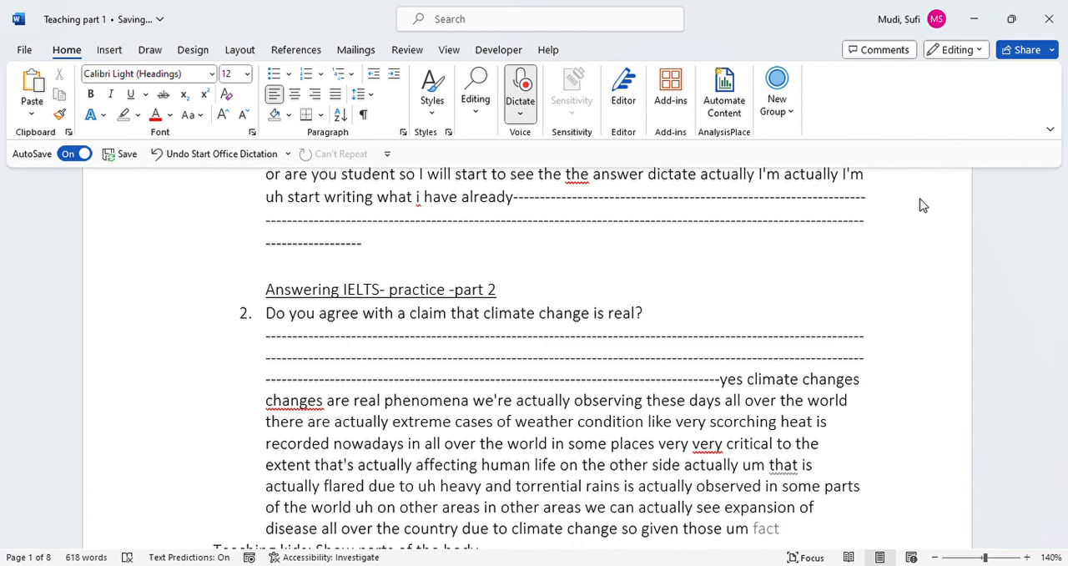
text(is a)
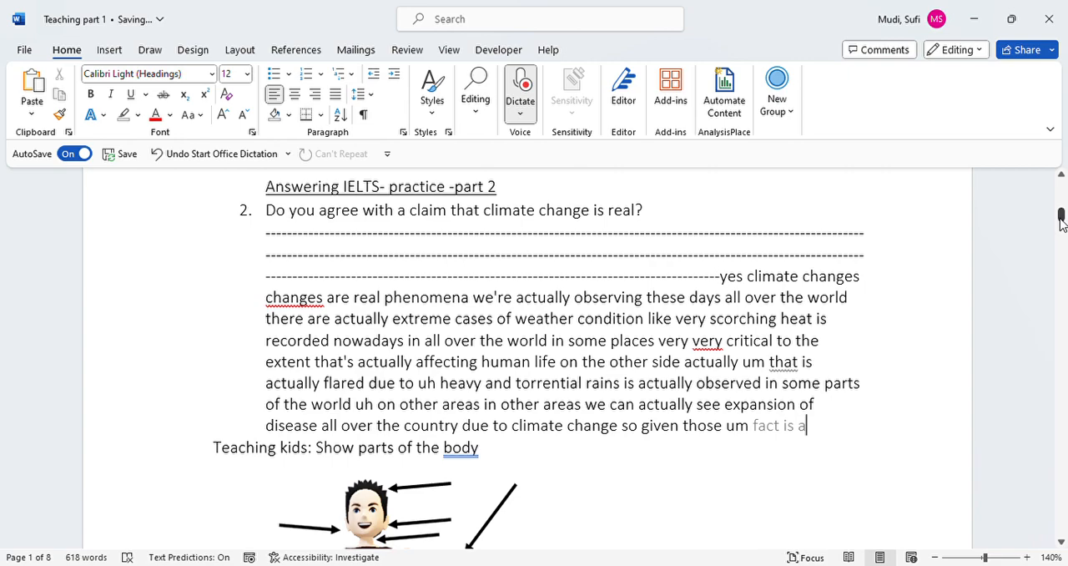
text(uh i can say)
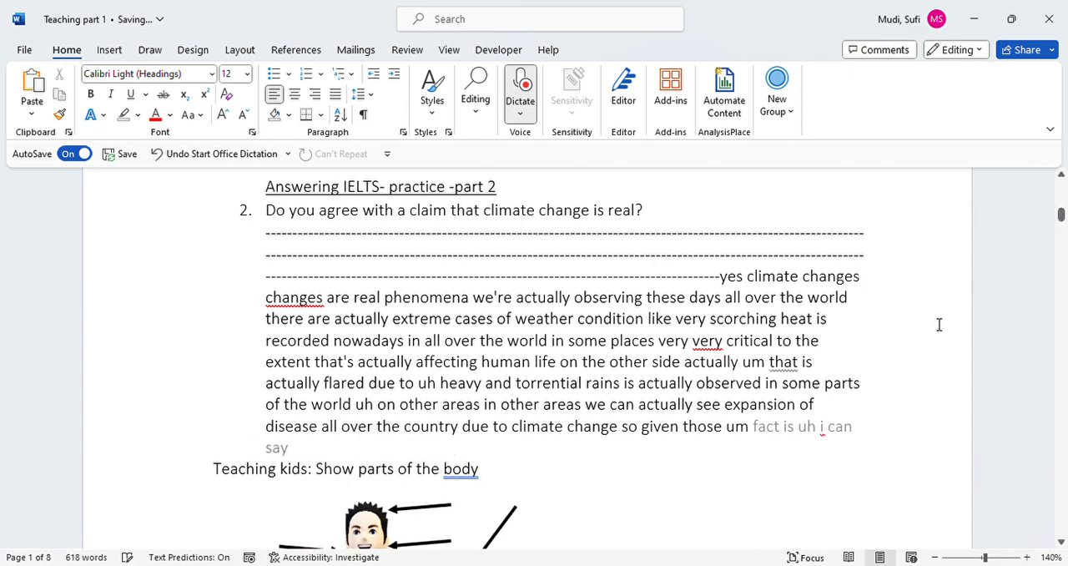
text(and agree that climate change is a really)
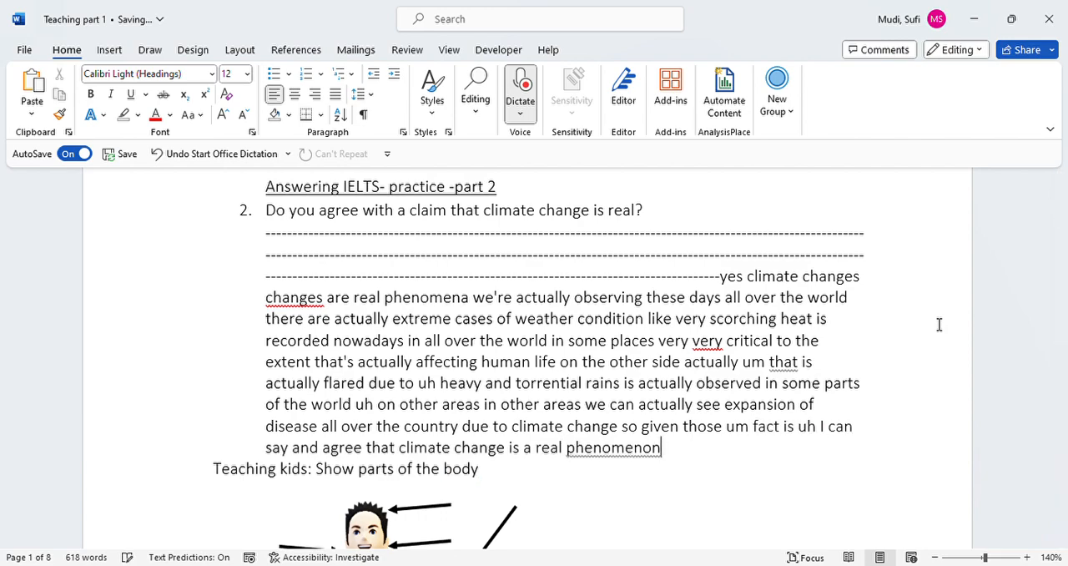
text(.)
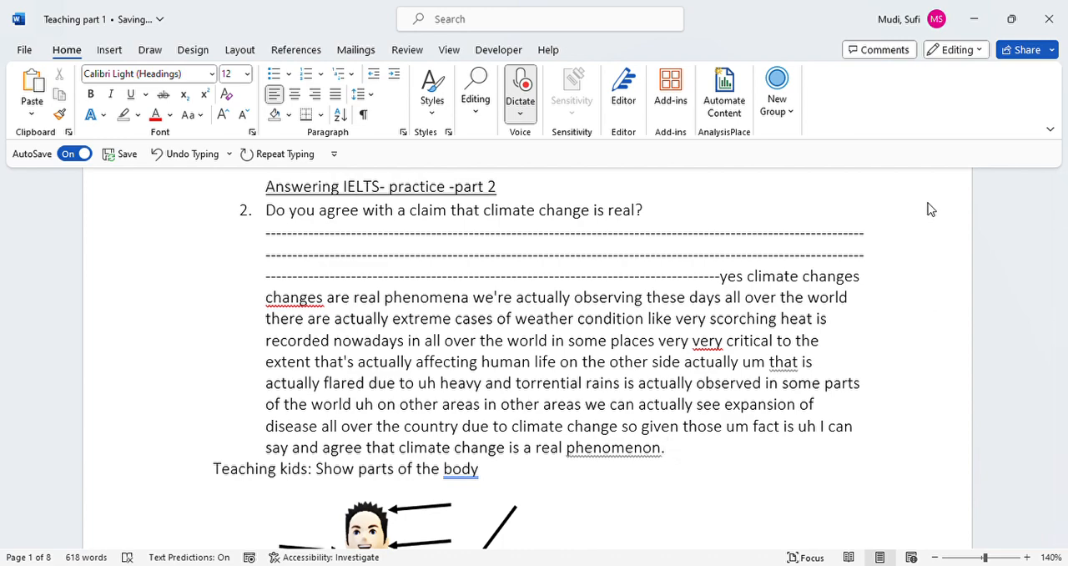
- Discard the stray 'So i've answered this' dictation and push Teaching kids onto the next page
text(So i've)
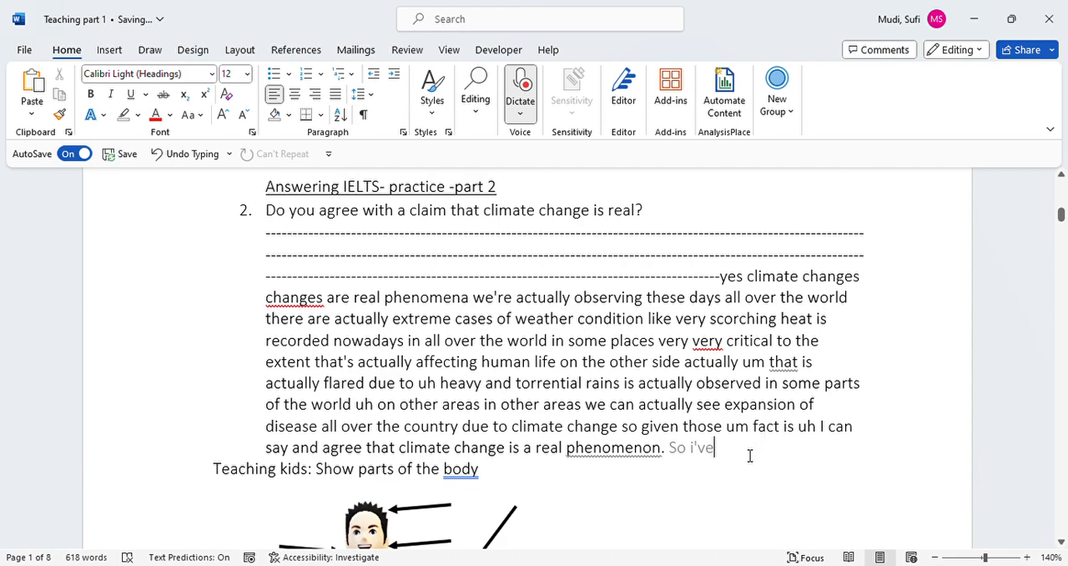
text(ins)
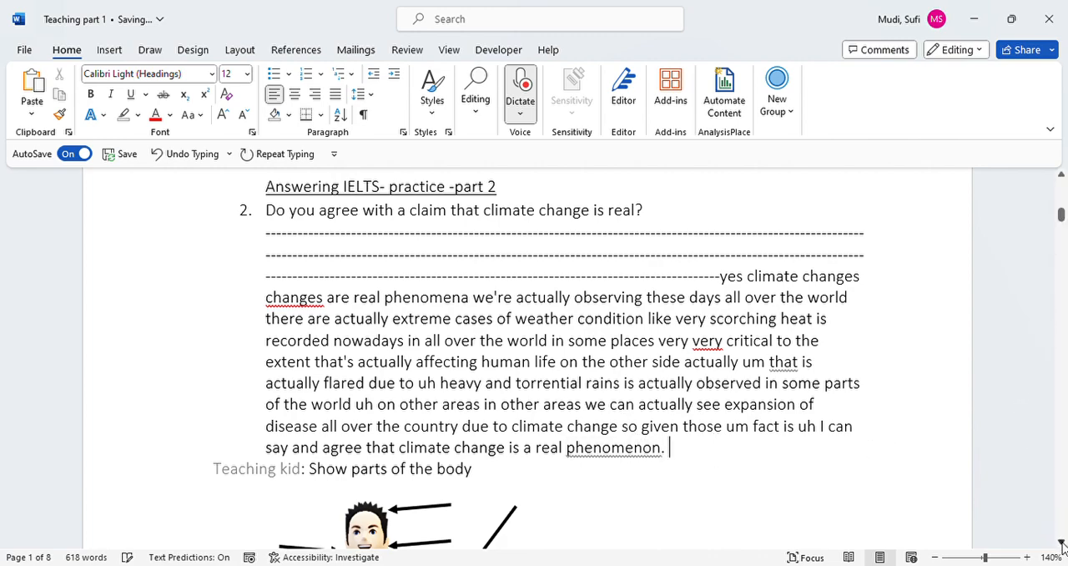
scroll(down, 3)
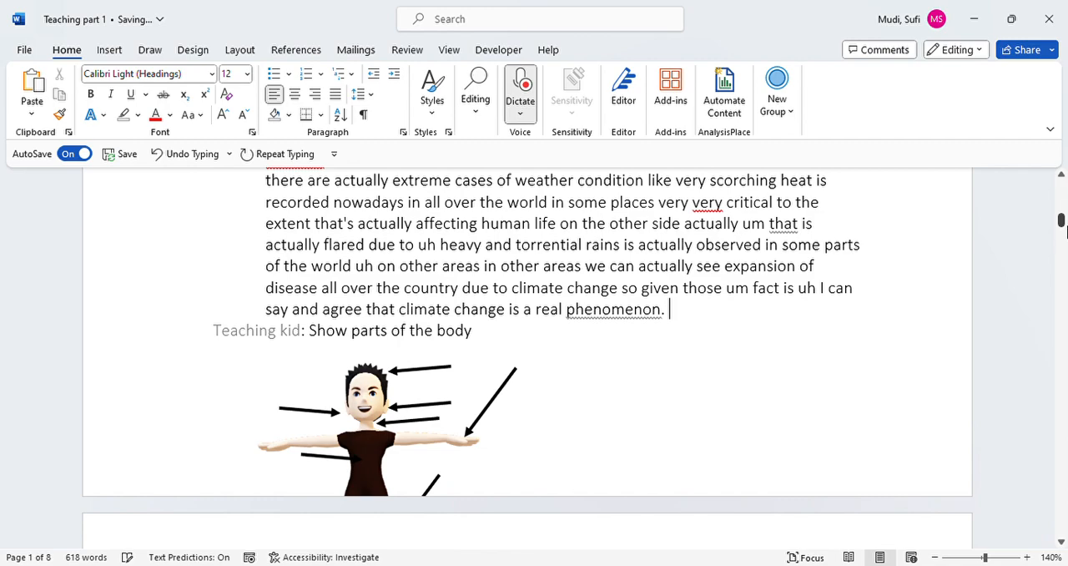
text(So i've answered this)
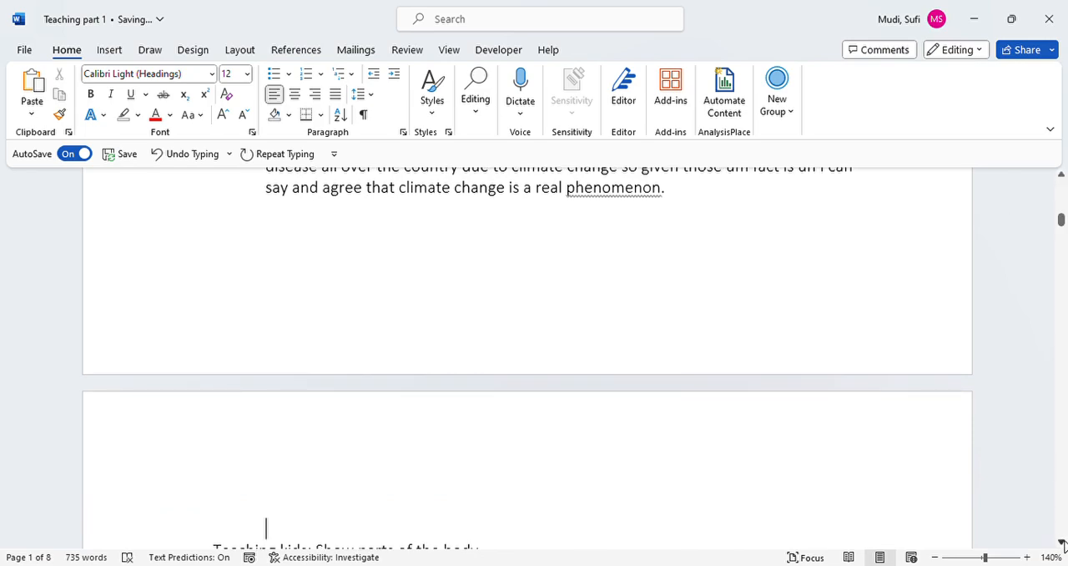
- Scroll down to the kids' body diagram and its heading
scroll(down, 3)
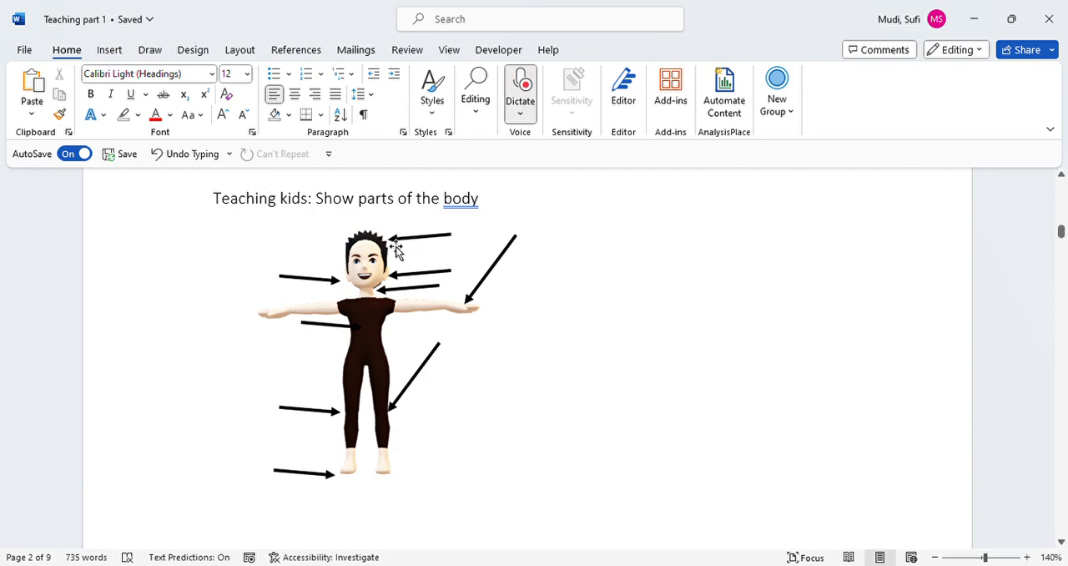
- Dictate the body parts (head, ear, leg, knee, foot) and teaching children by showing them
text(This is a had)
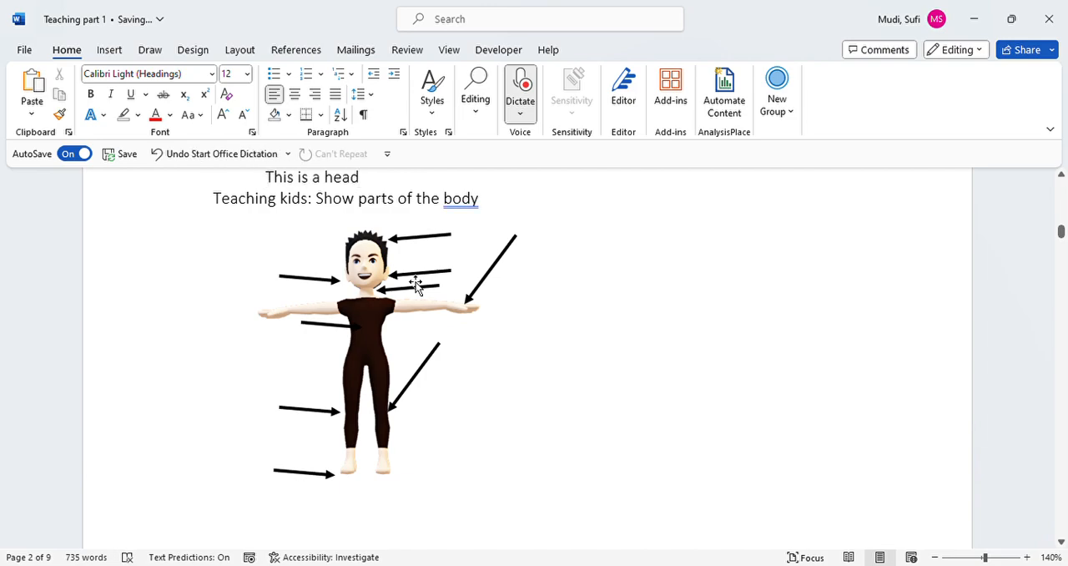
text(this is an air)
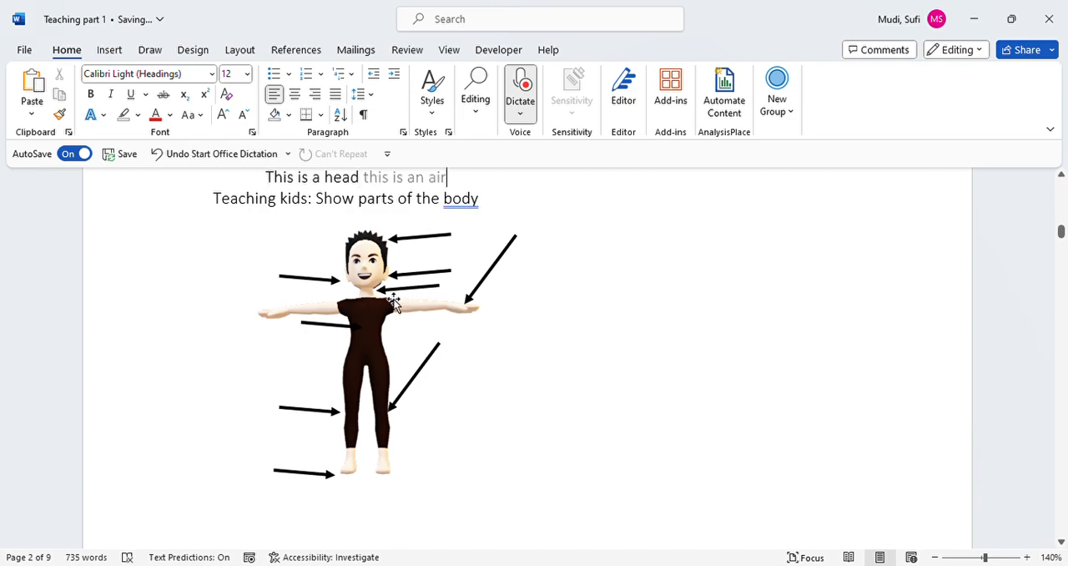
mouse_move(468, 313)
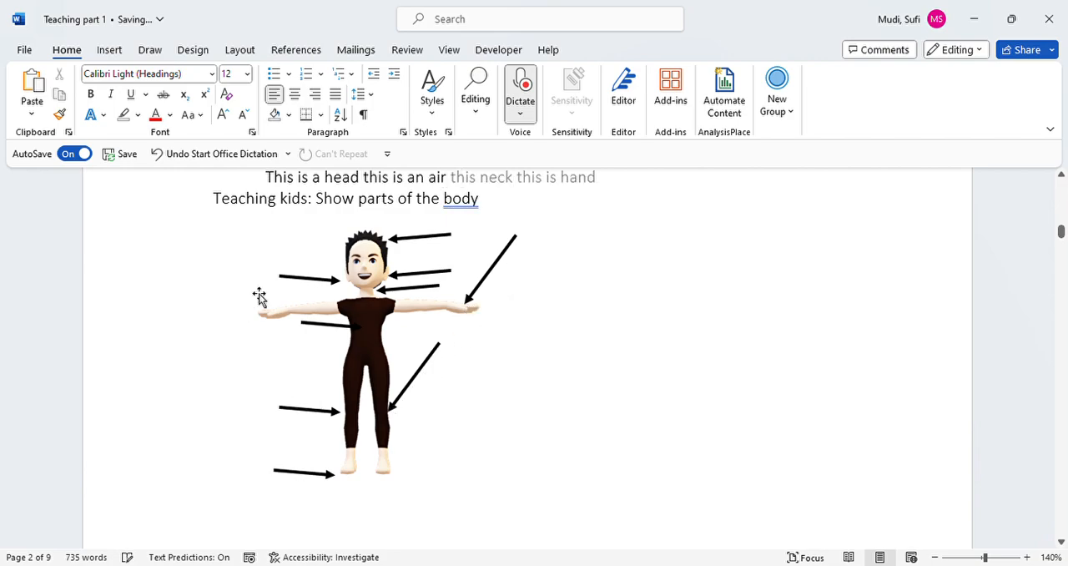
text(this leg)
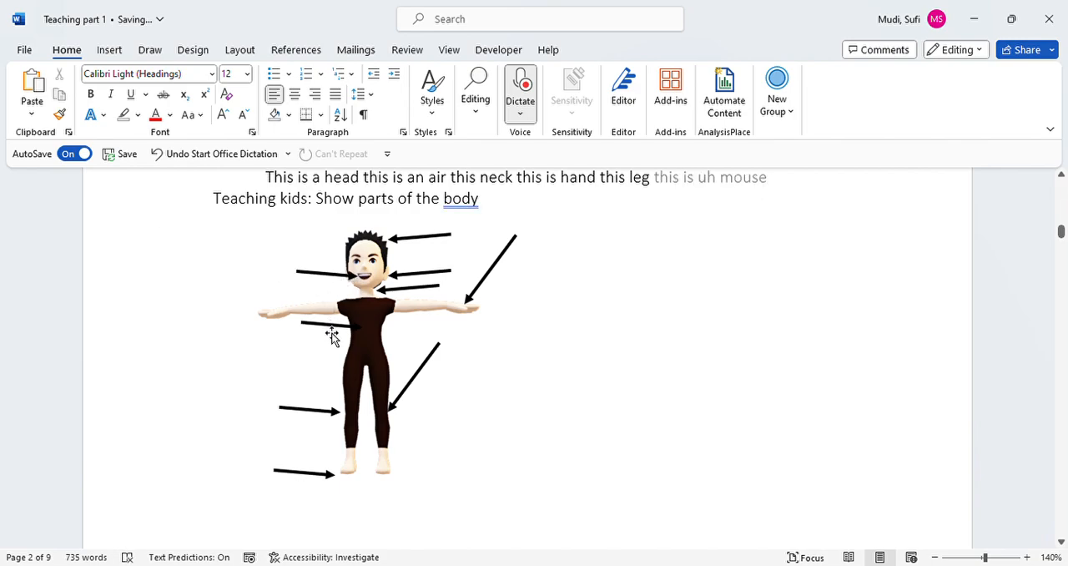
text(this just)
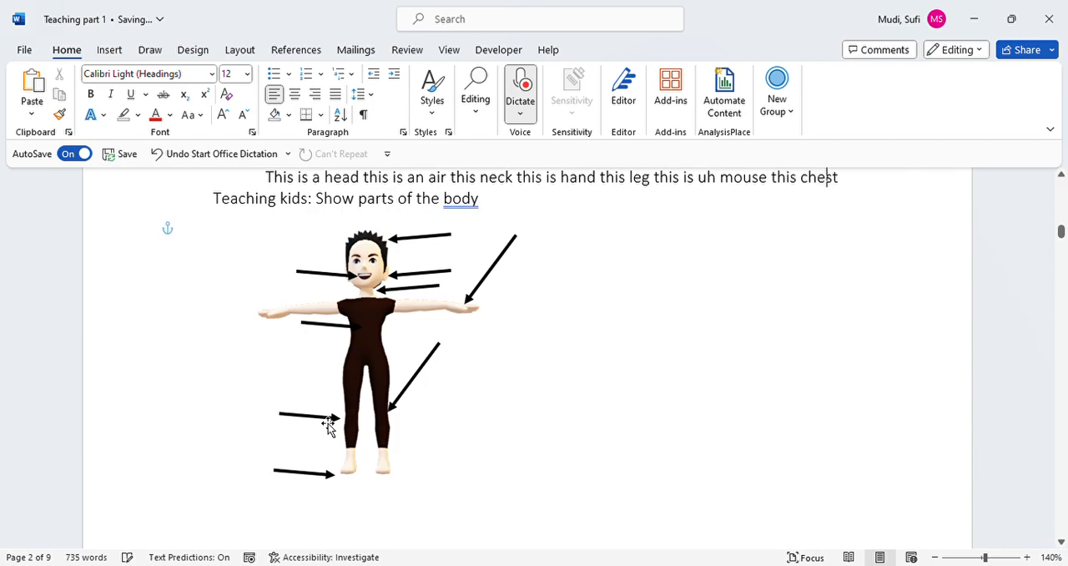
text(this knee and this is)
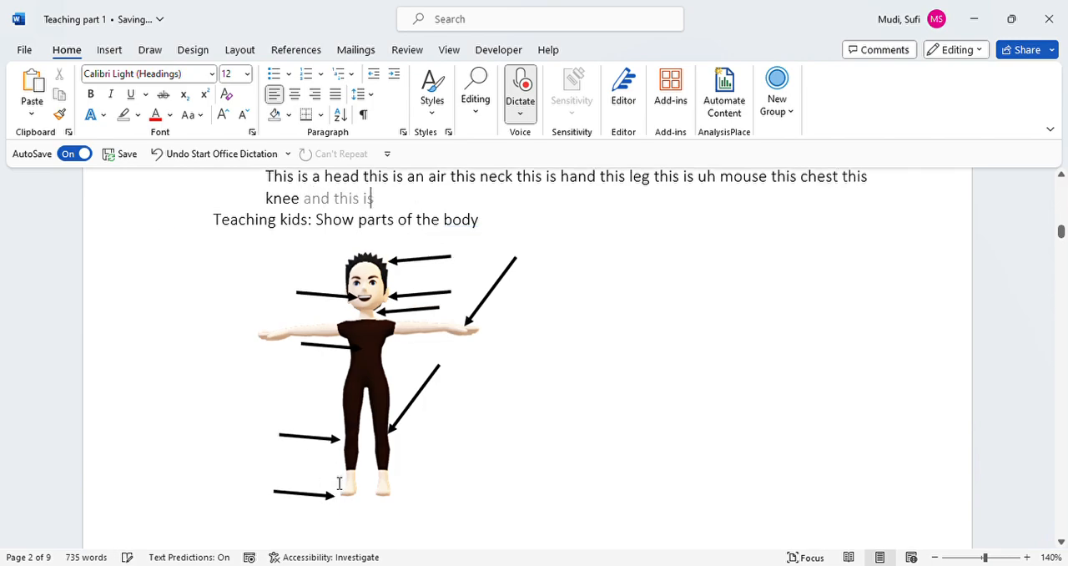
text(food)
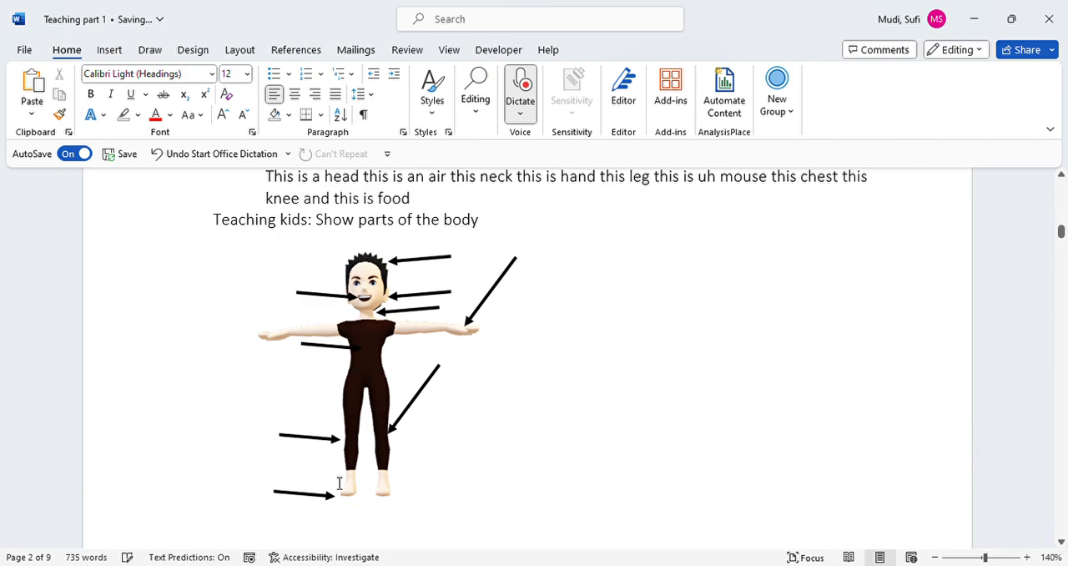
text(so you can teach)
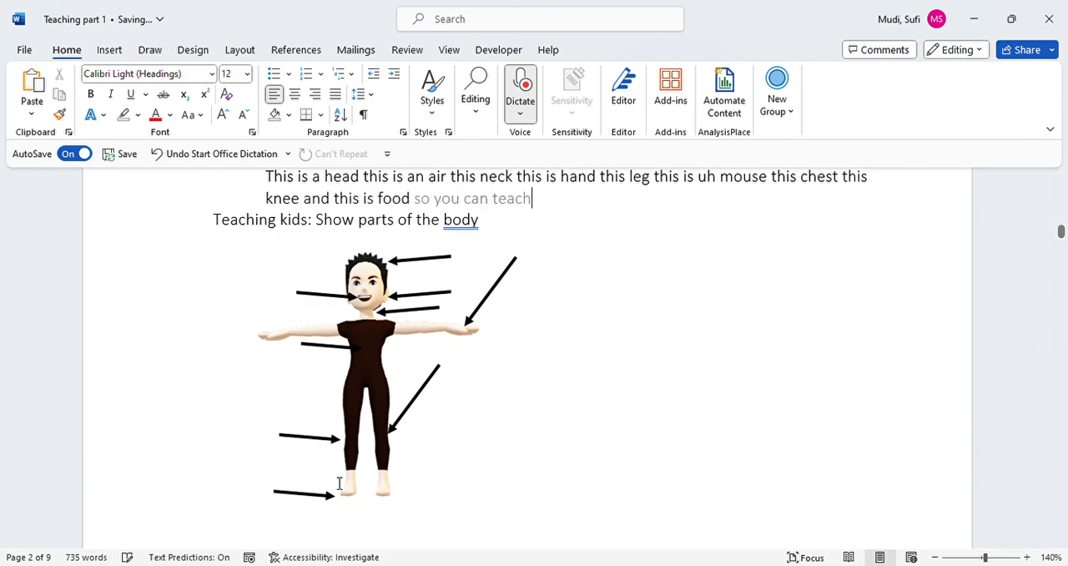
text(children just by uh directly)
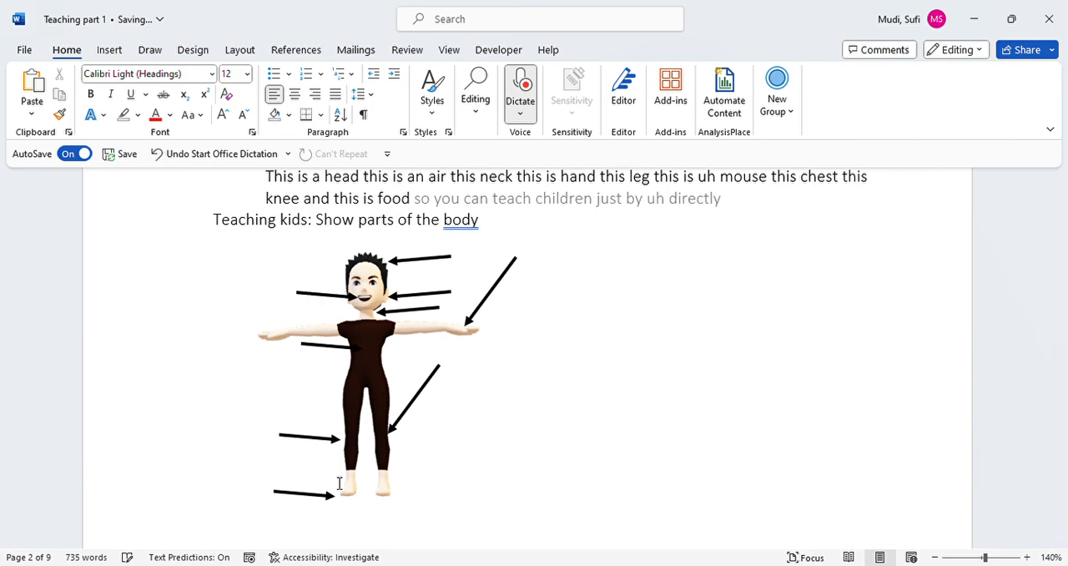
text(showing the parts of the)
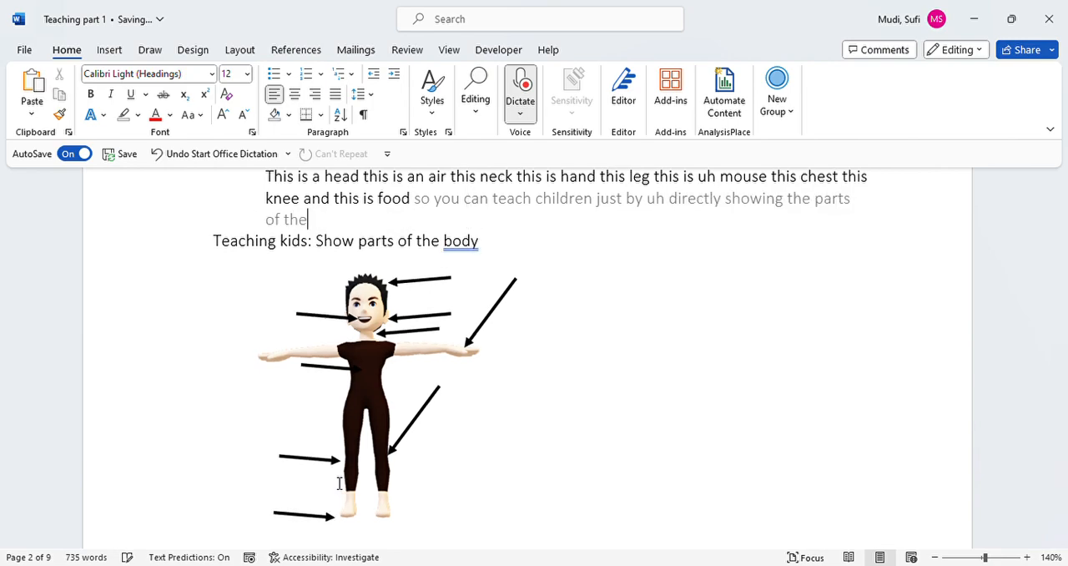
text(body)
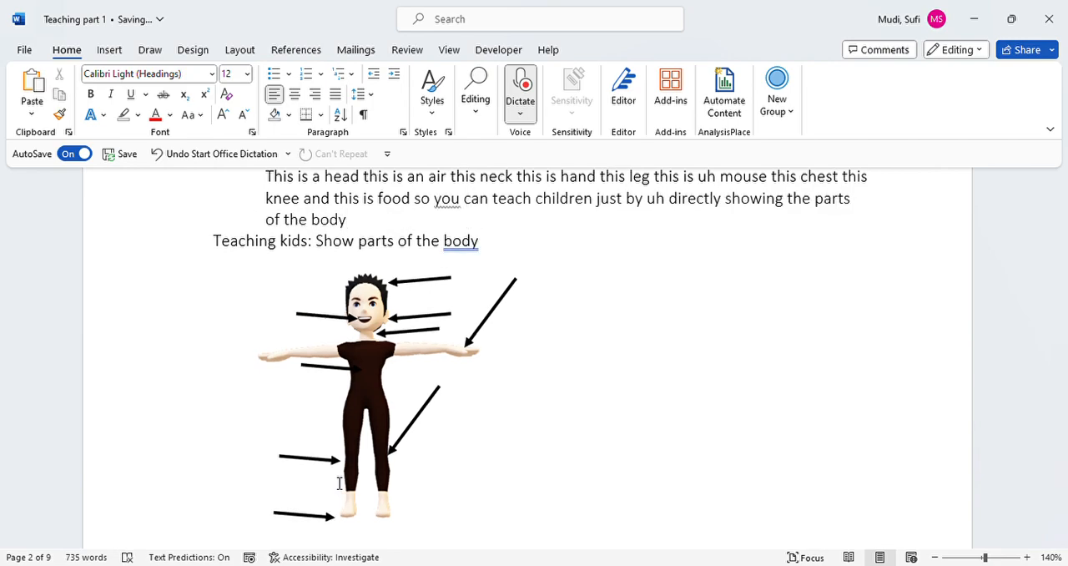
- Dictate that dictation serves many purposes, ending 'functionality that everybody should use'
text(so dictate is used for)
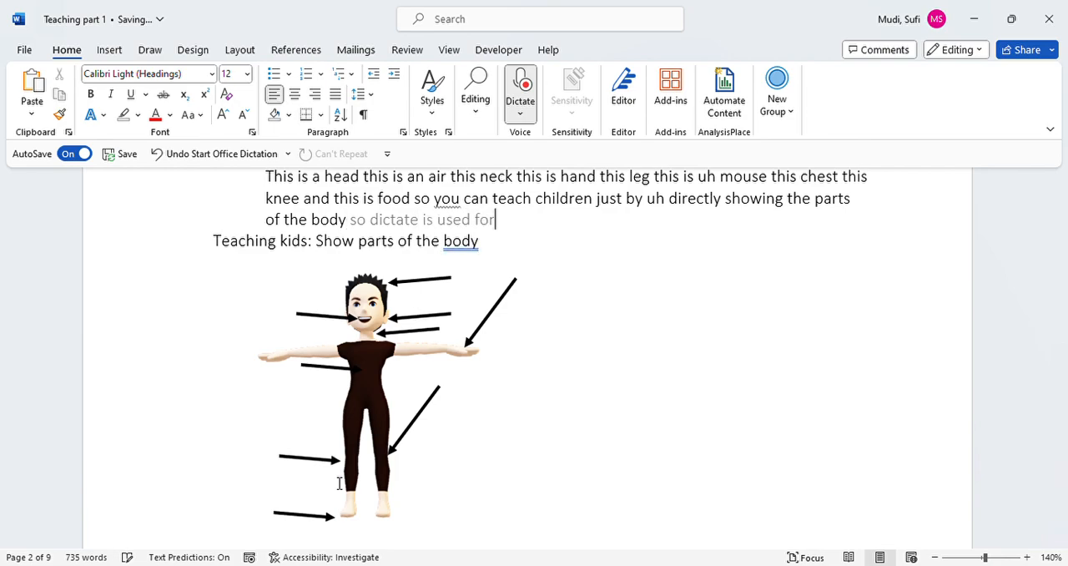
text(many purposes including)
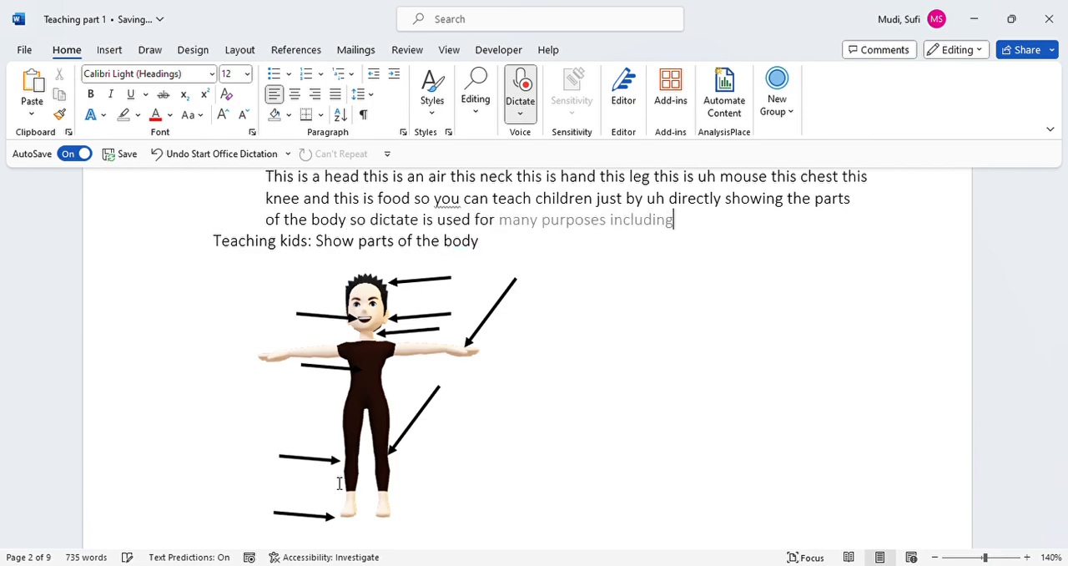
text(a teaching)
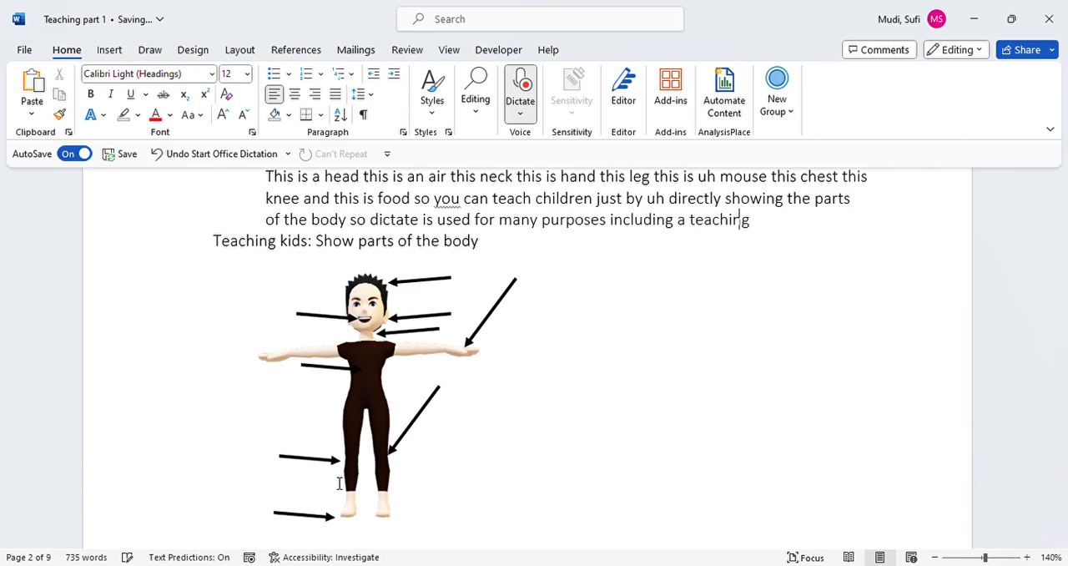
text(uh)
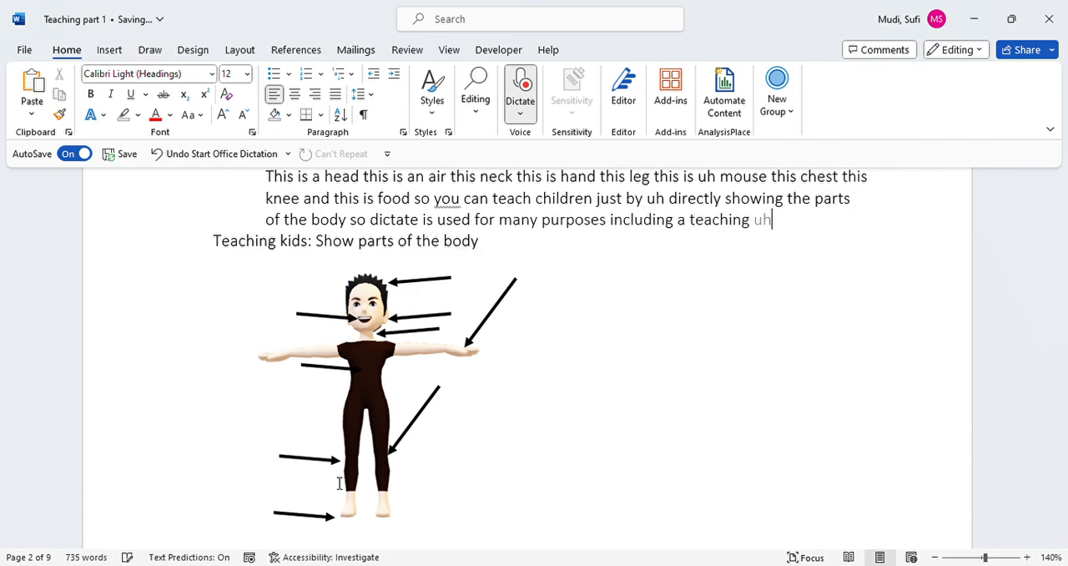
text(children as well as actually)
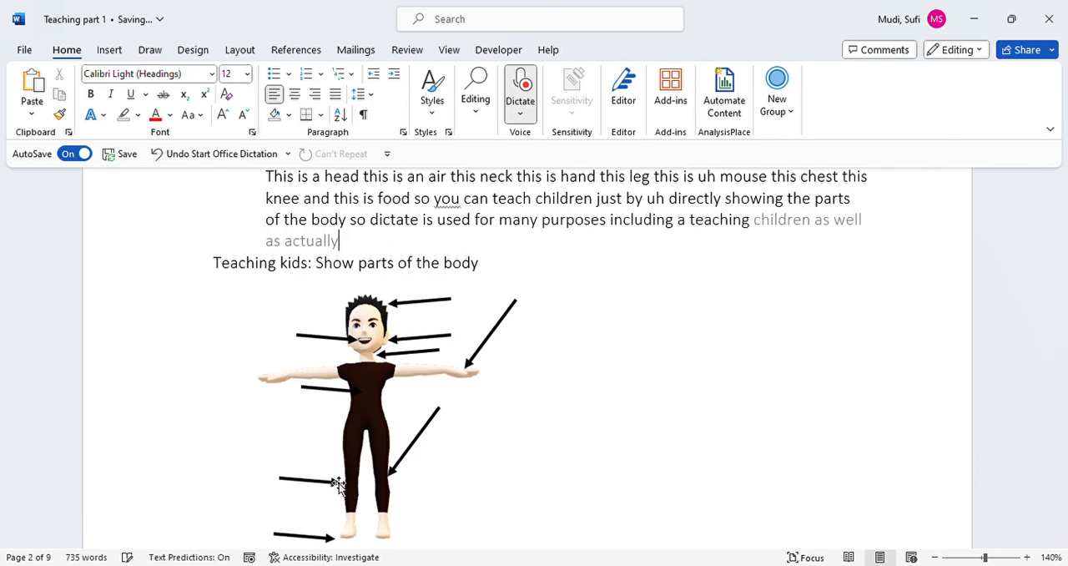
text(a practicing english)
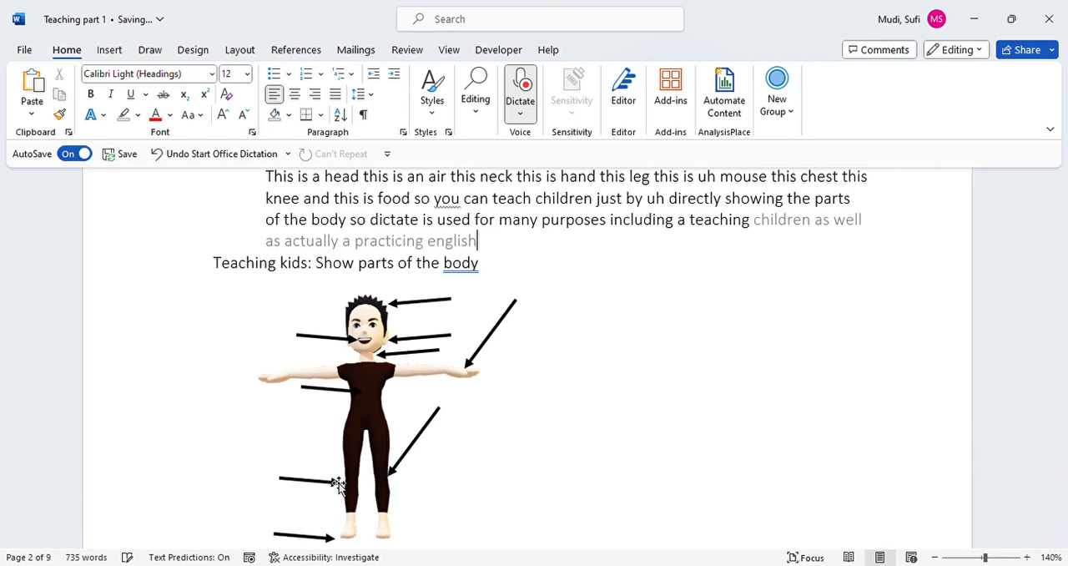
text(especially i as to)
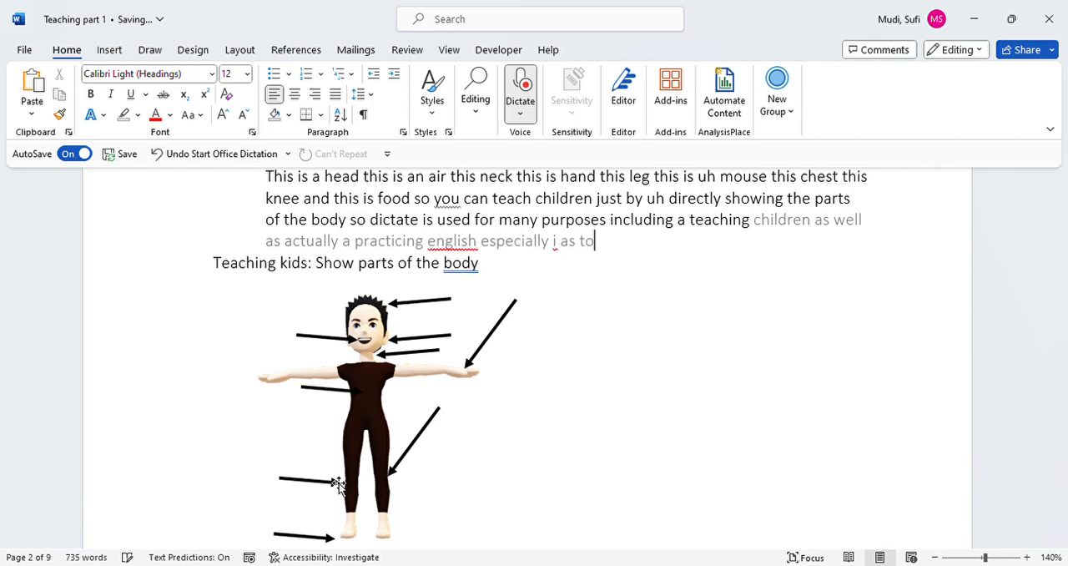
text(artist test so she's a very good)
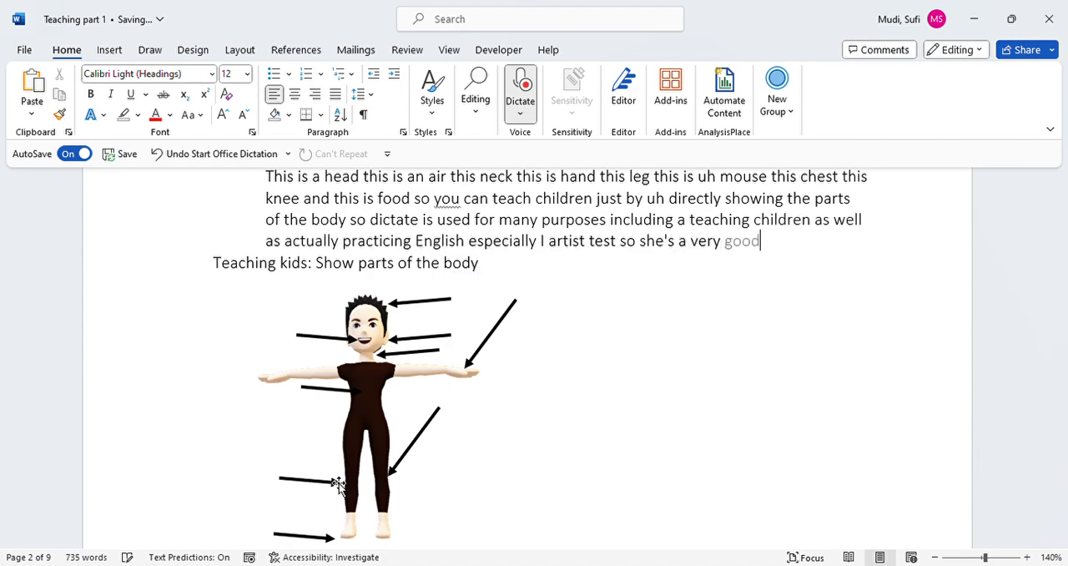
text(uh functionality)
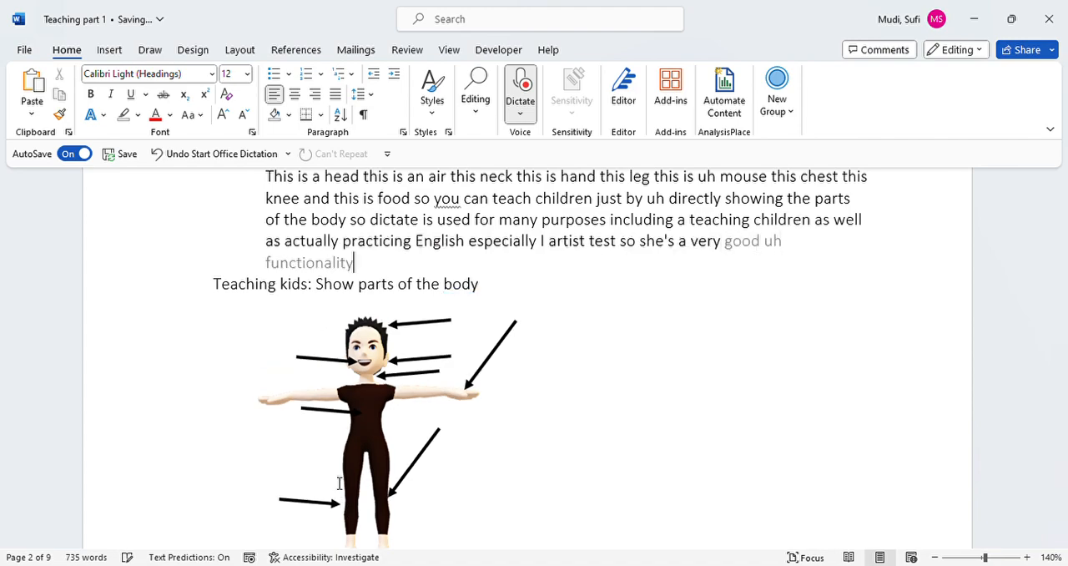
text(that everybody should)
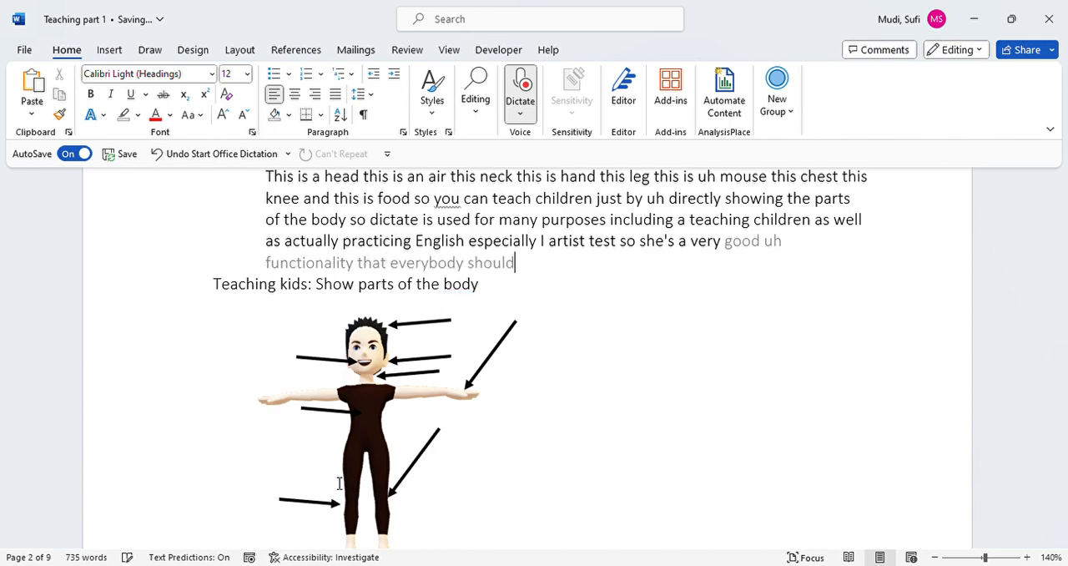
text(use)
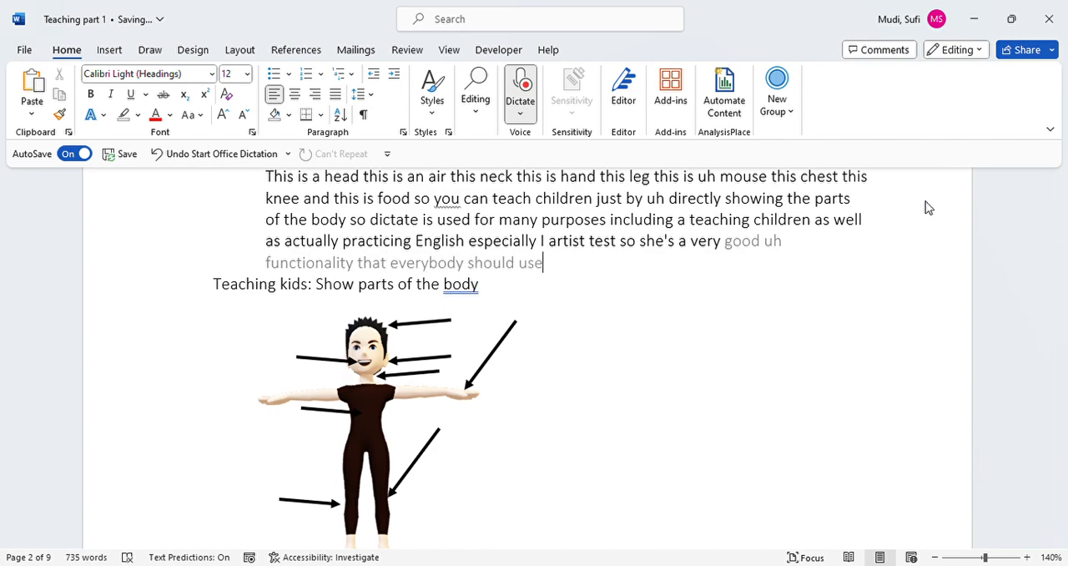